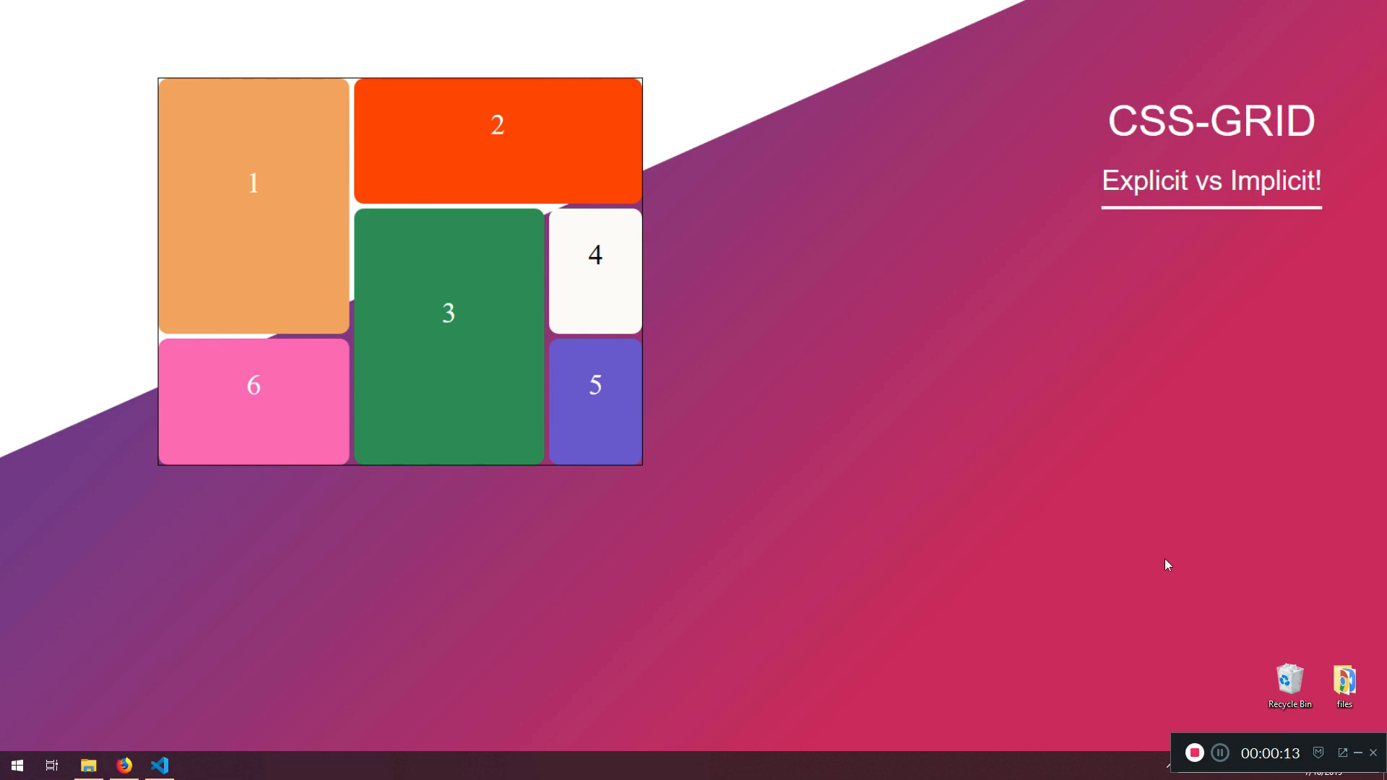
pyautogui.moveTo(769, 489)
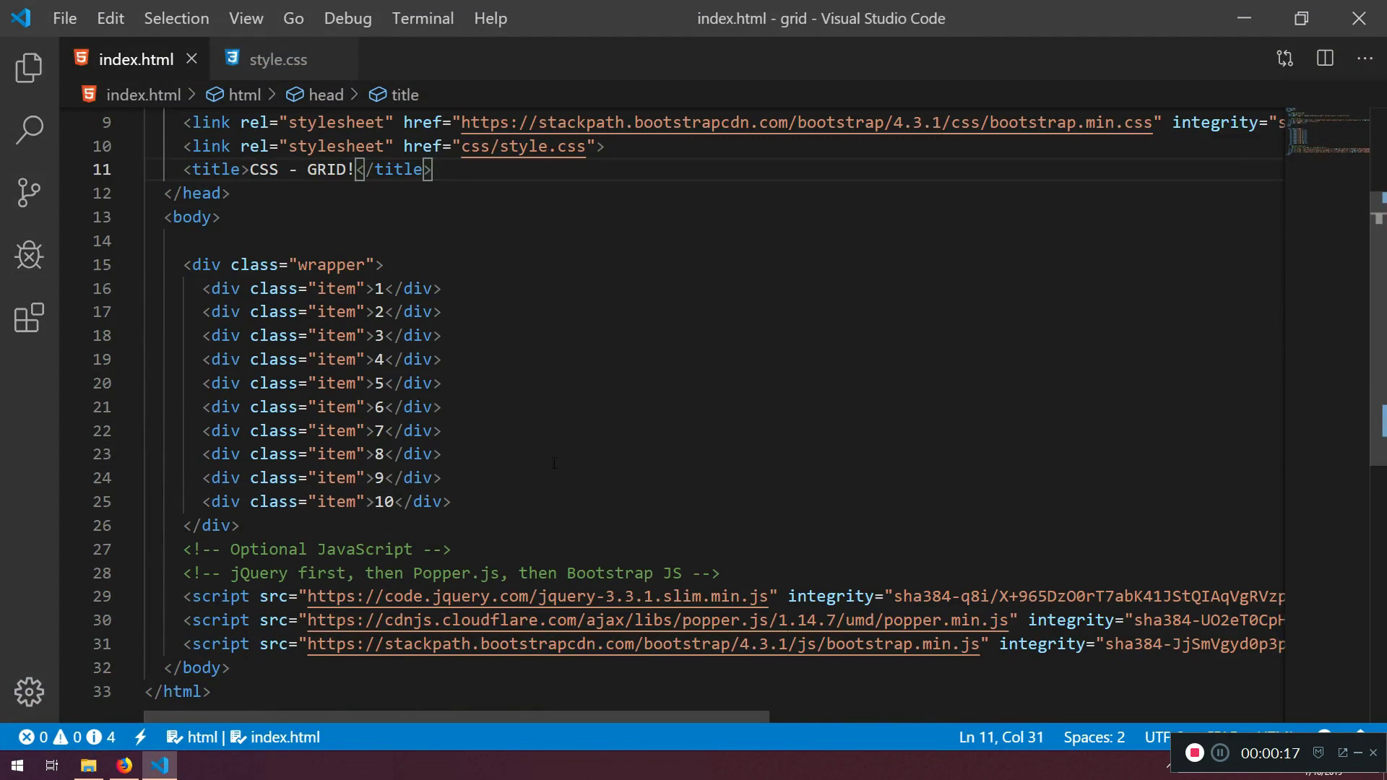
# Step: Select the ten numbered item divs inside the wrapper div in index.html
pyautogui.moveTo(213, 288); pyautogui.dragTo(239, 525)
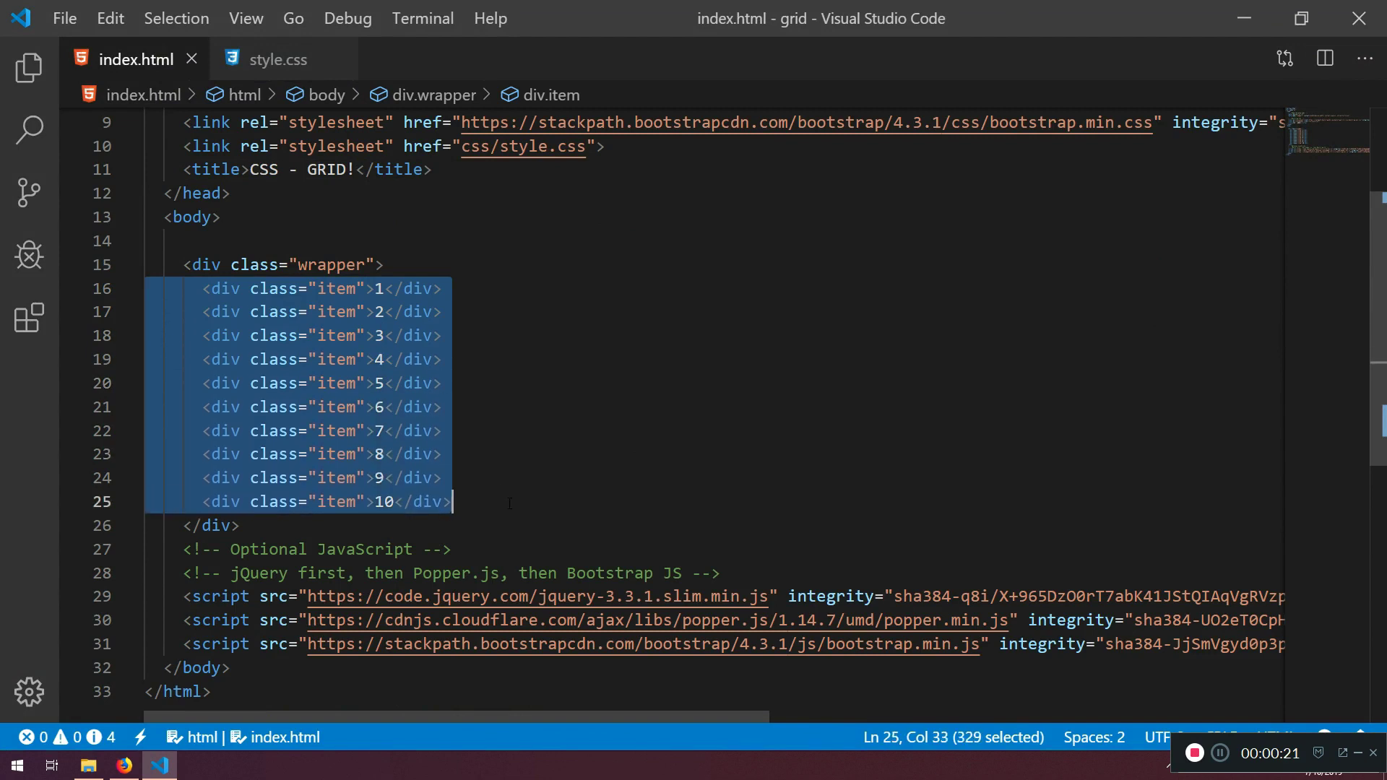
pyautogui.click(275, 59)
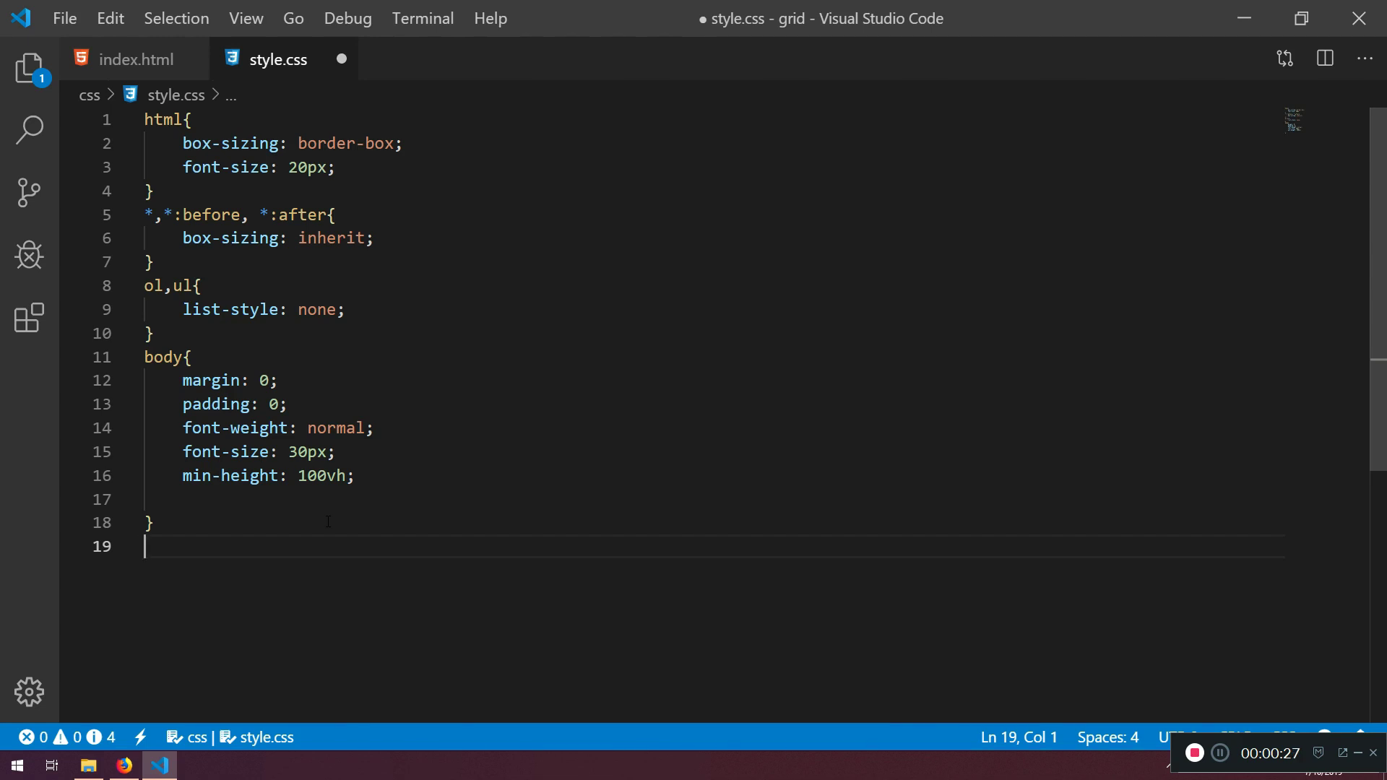
# Step: Write a .wrapper rule with display: gird and verify the wrapper class name in index.html
pyautogui.write('.wraper')
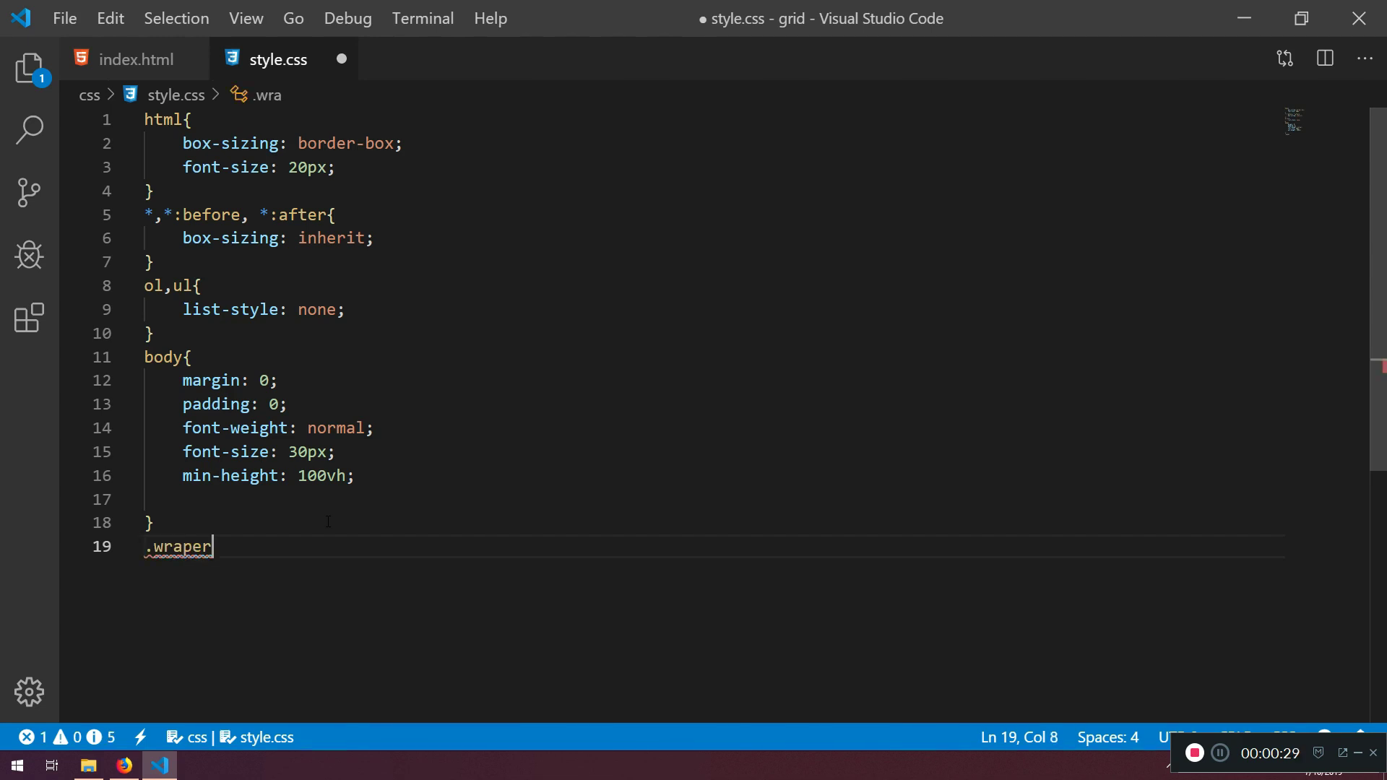
pyautogui.write('r{')
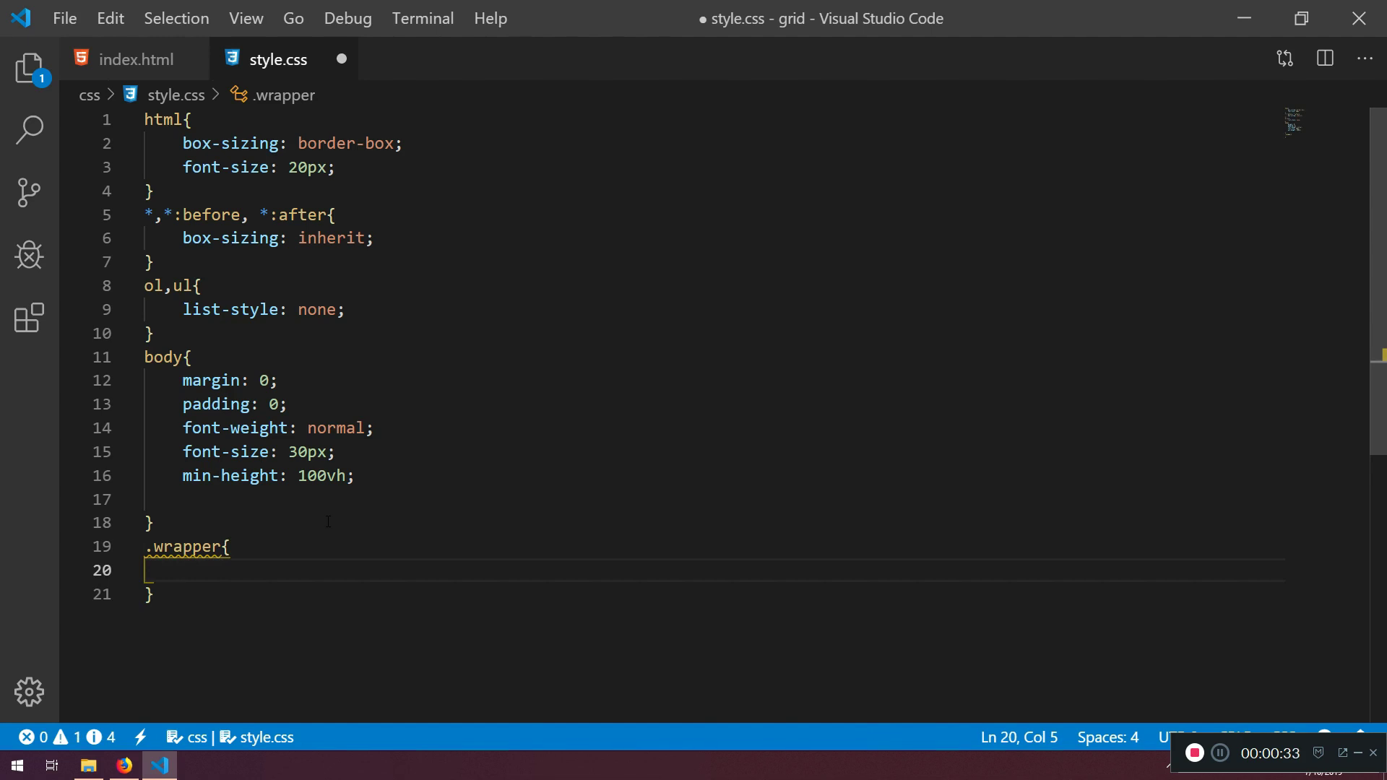
pyautogui.write('display:')
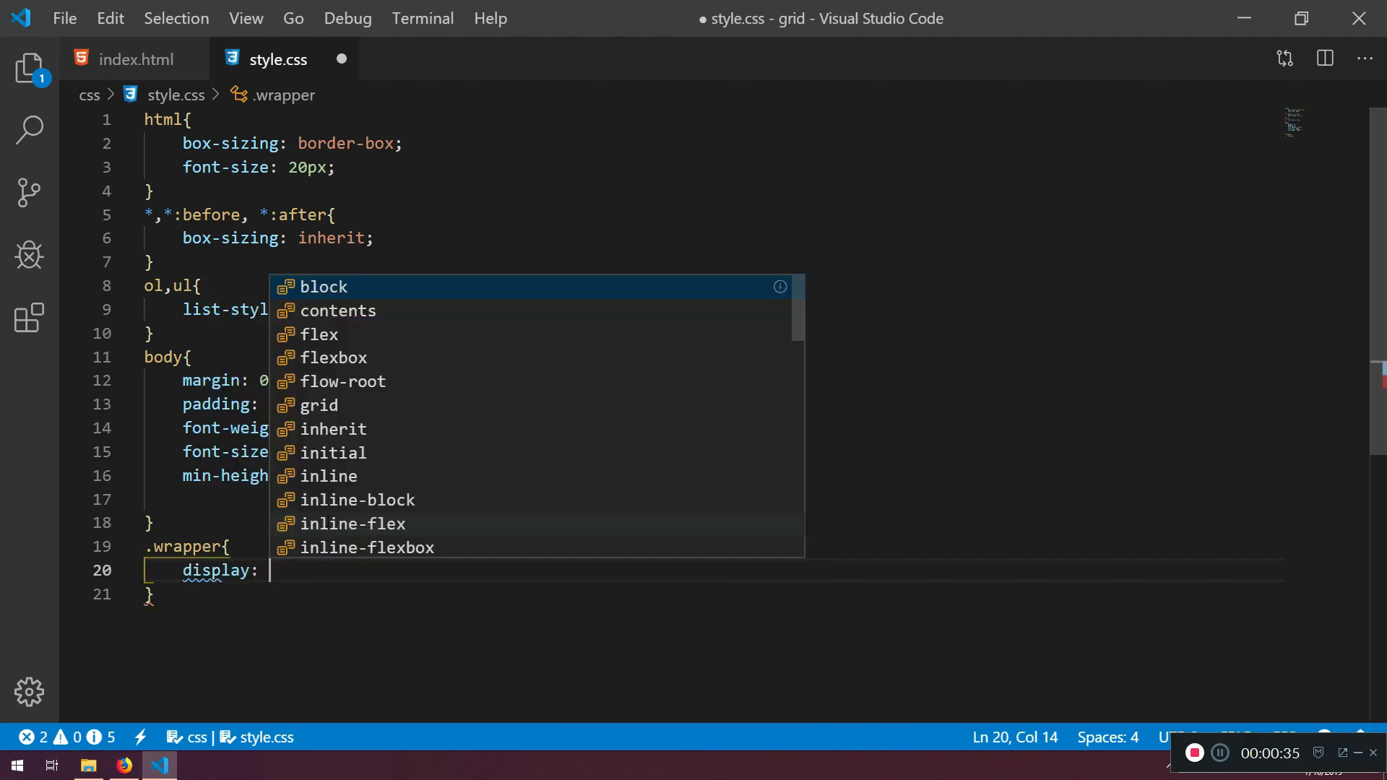
pyautogui.write('gird;')
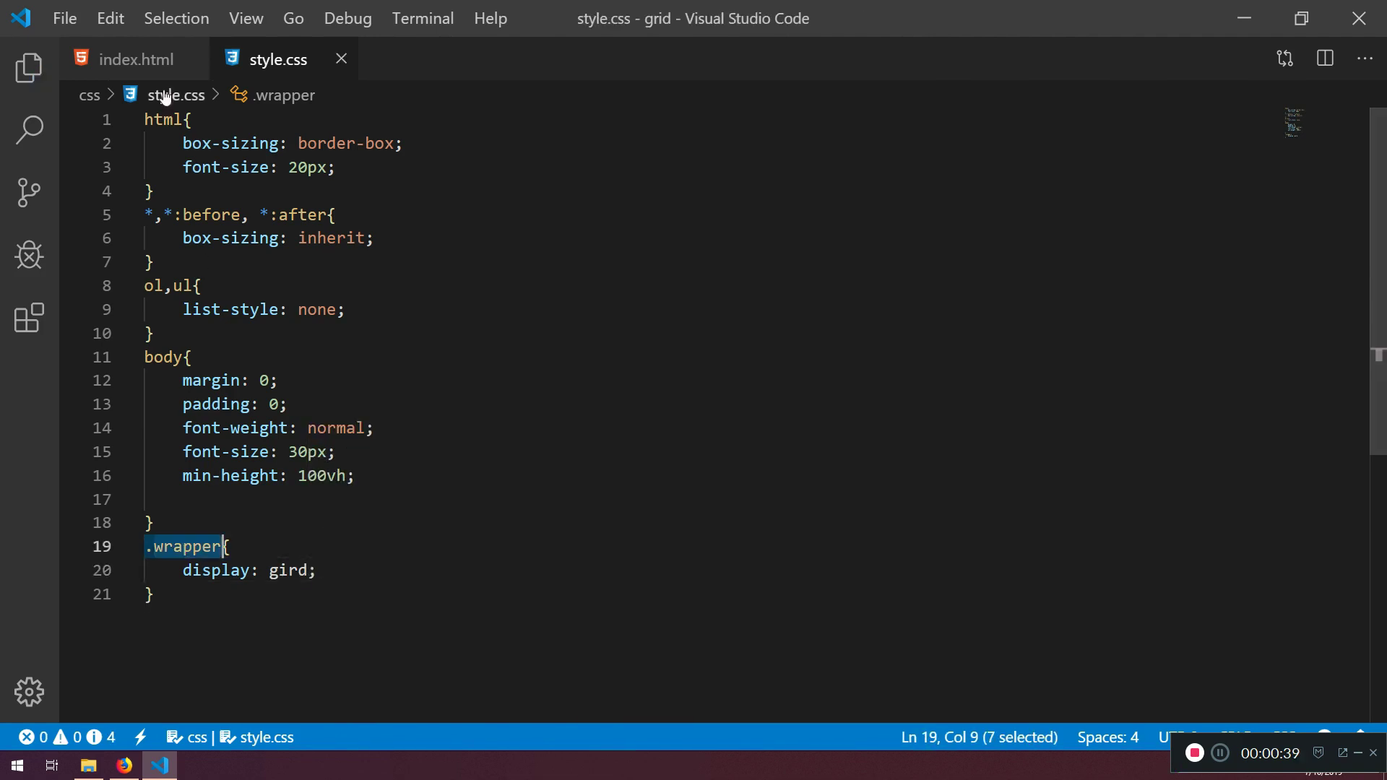
pyautogui.click(137, 59)
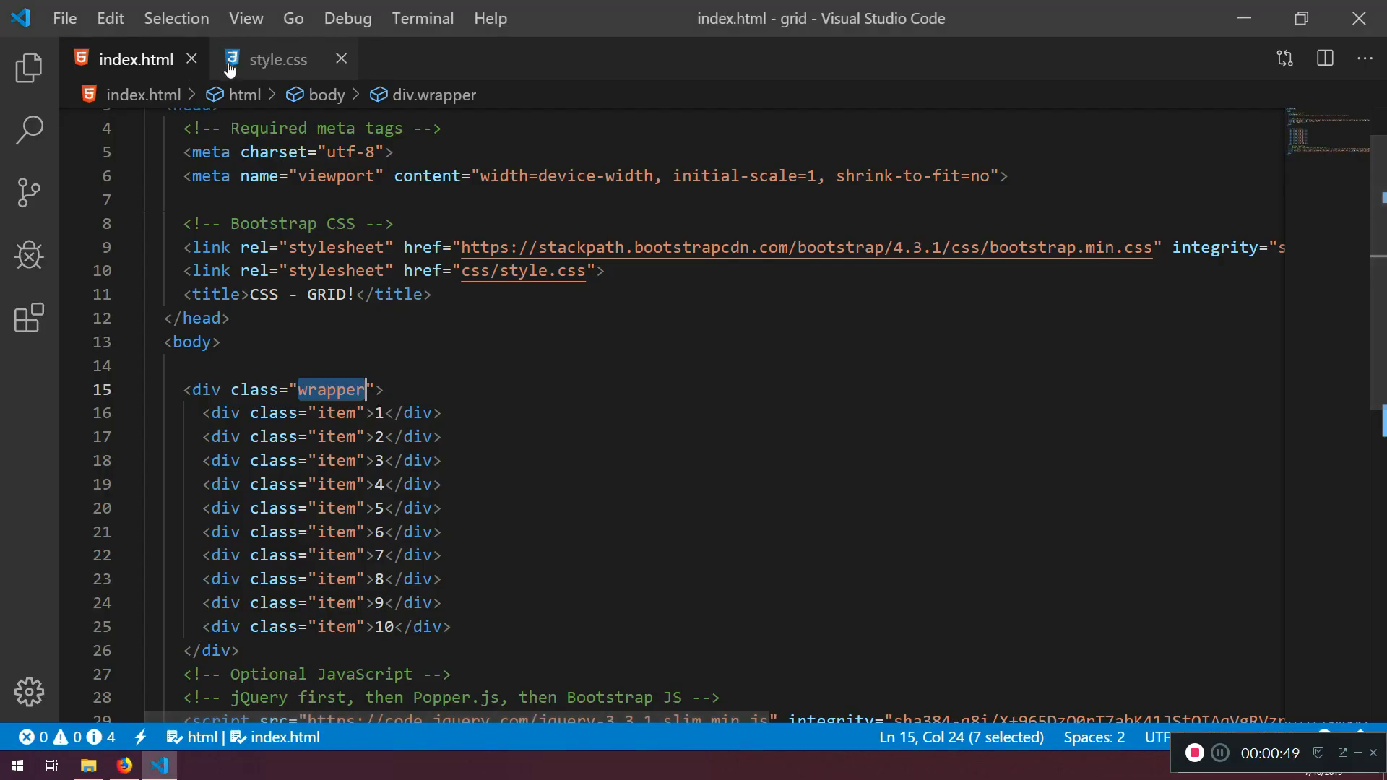
pyautogui.click(276, 59)
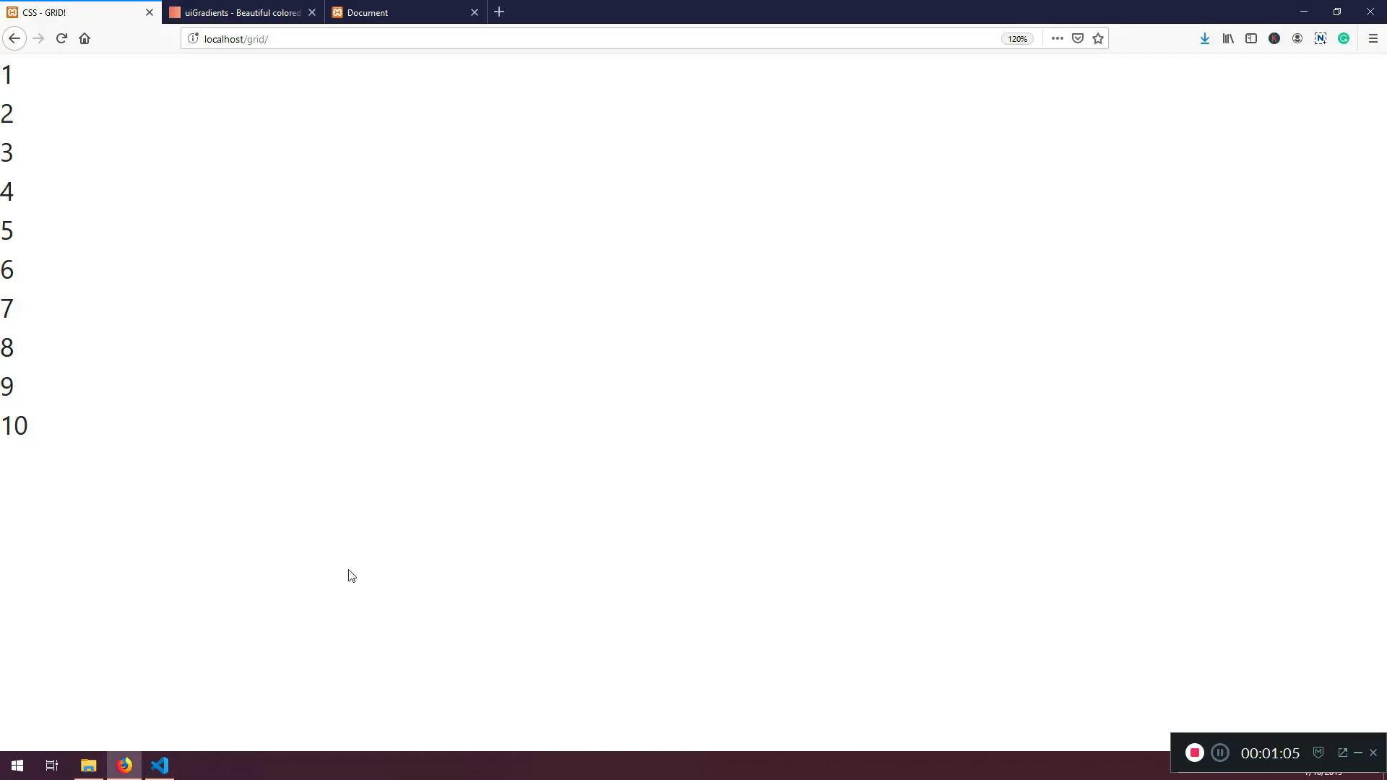
pyautogui.moveTo(319, 201)
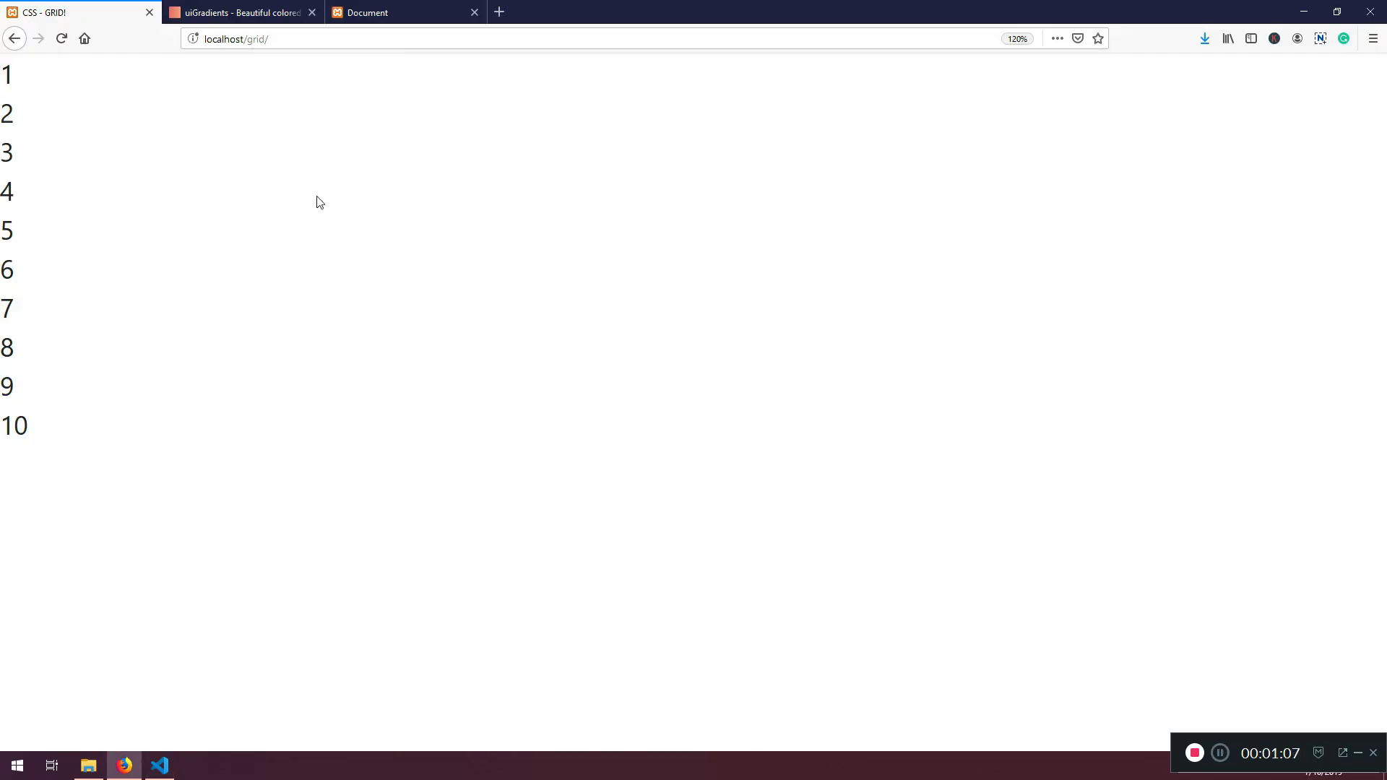
# Step: Confirm the Firefox page still stacks items 1–10, then return to VS Code
pyautogui.click(158, 765)
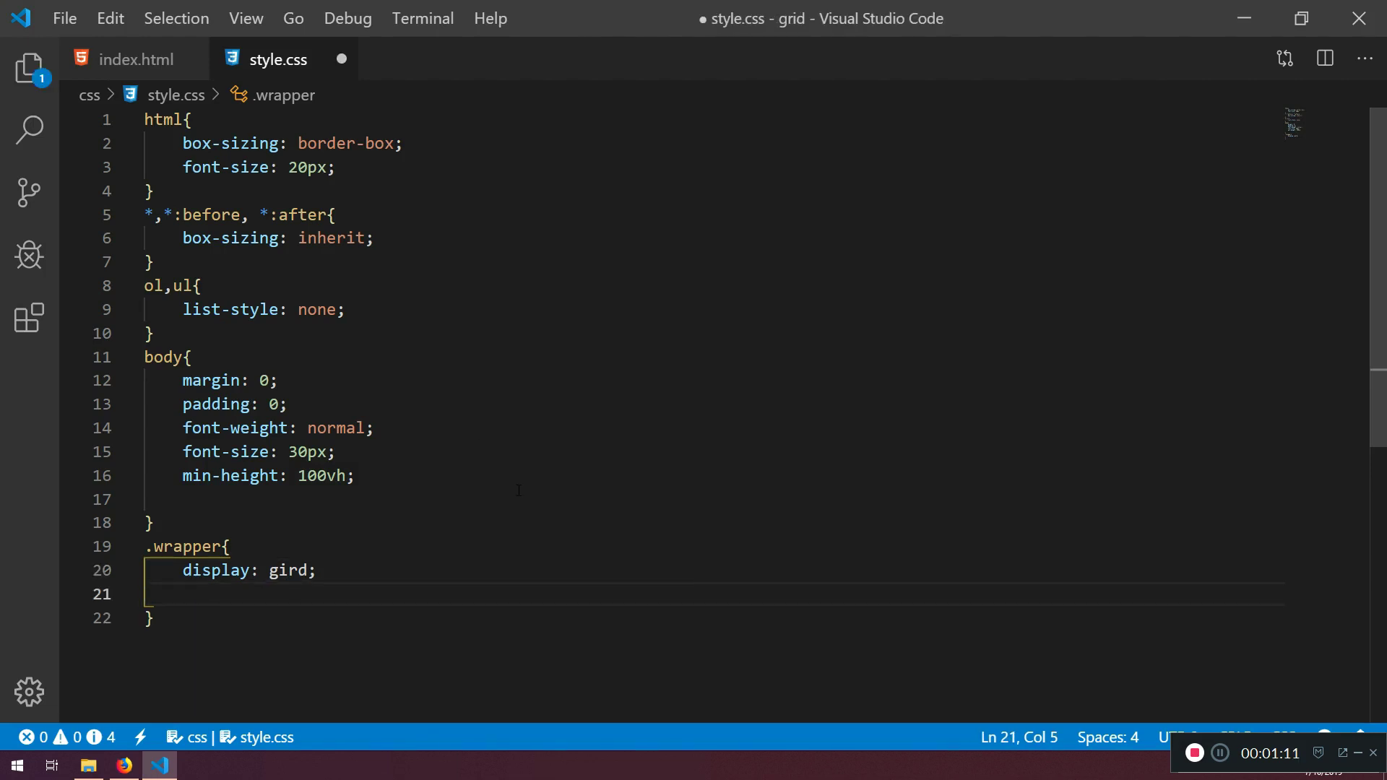
# Step: Add grid-template-columns: repeat(4,1fr); to the .wrapper rule via IntelliSense
pyautogui.write('g')
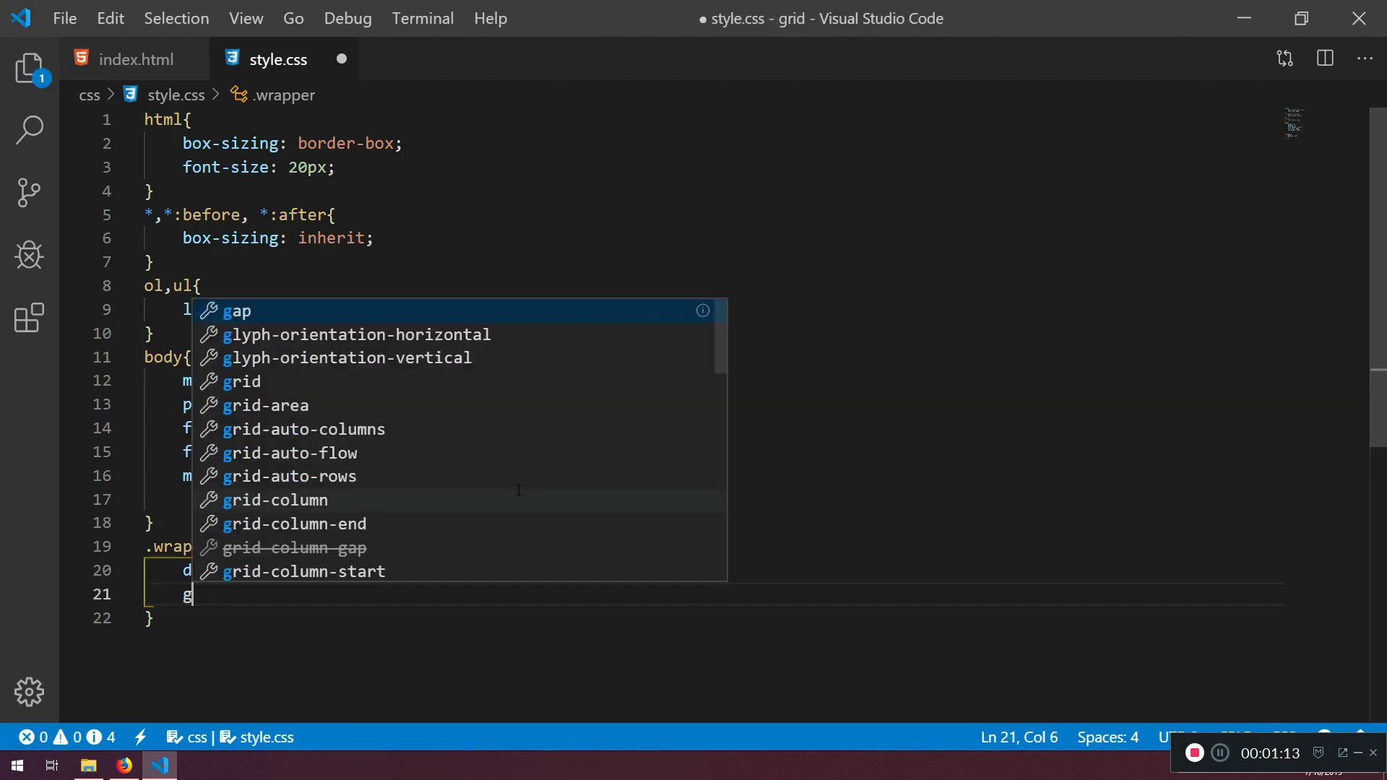
pyautogui.write('rid-')
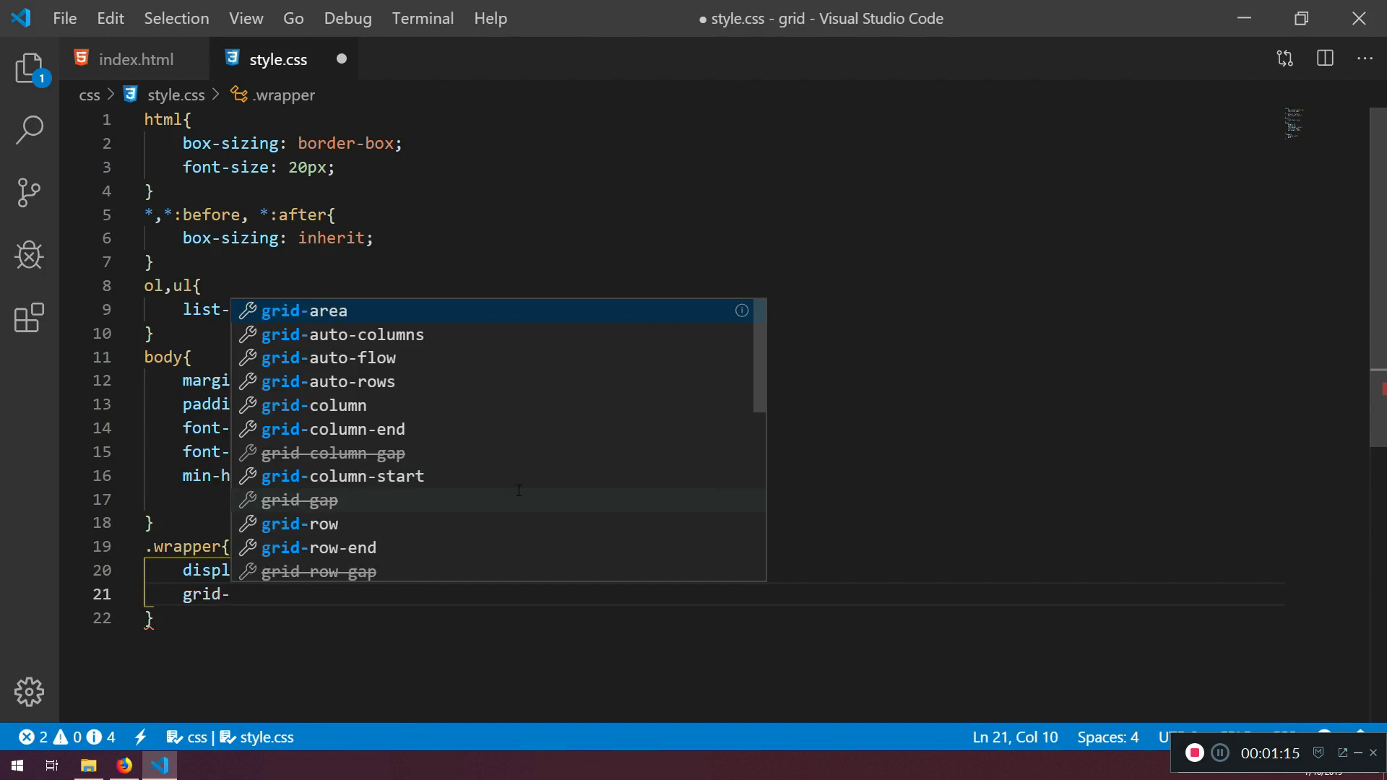
pyautogui.write('ta')
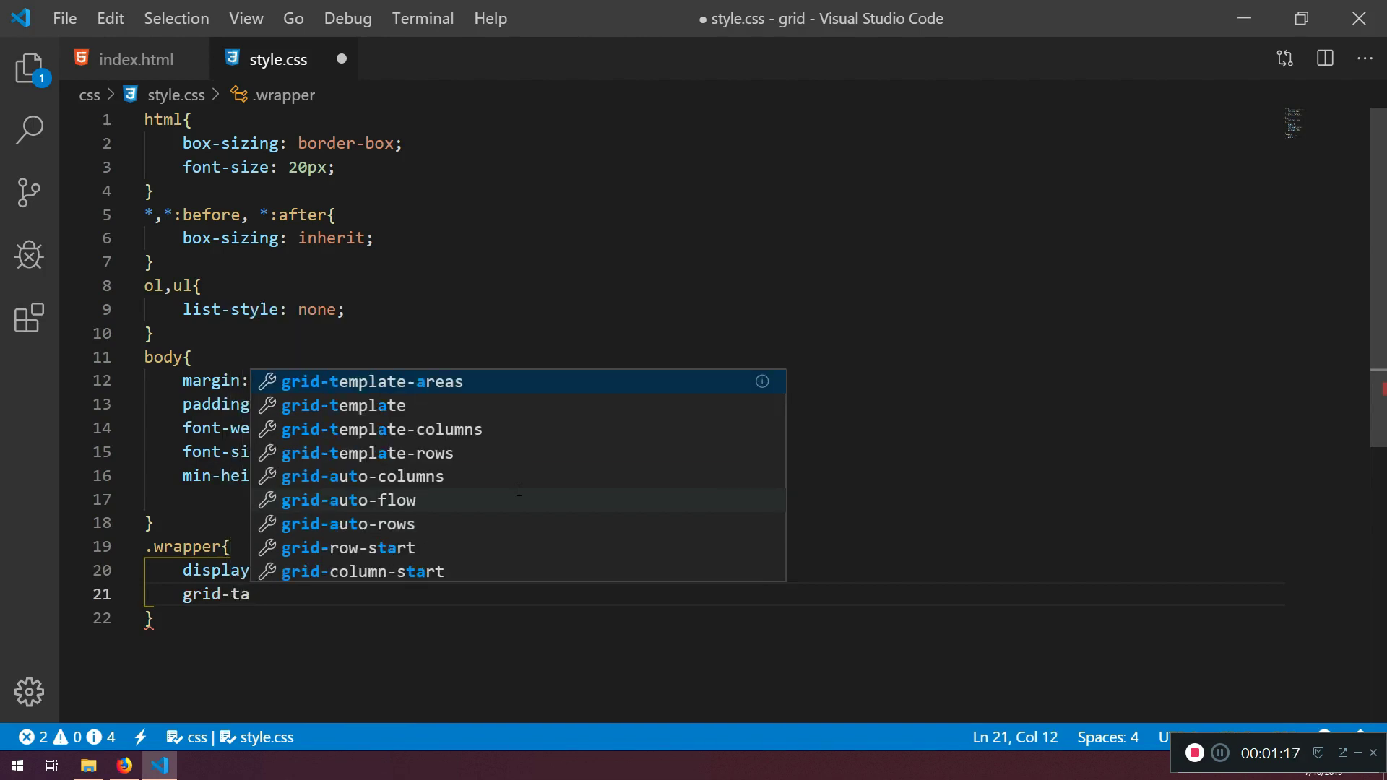
pyautogui.press('Down')
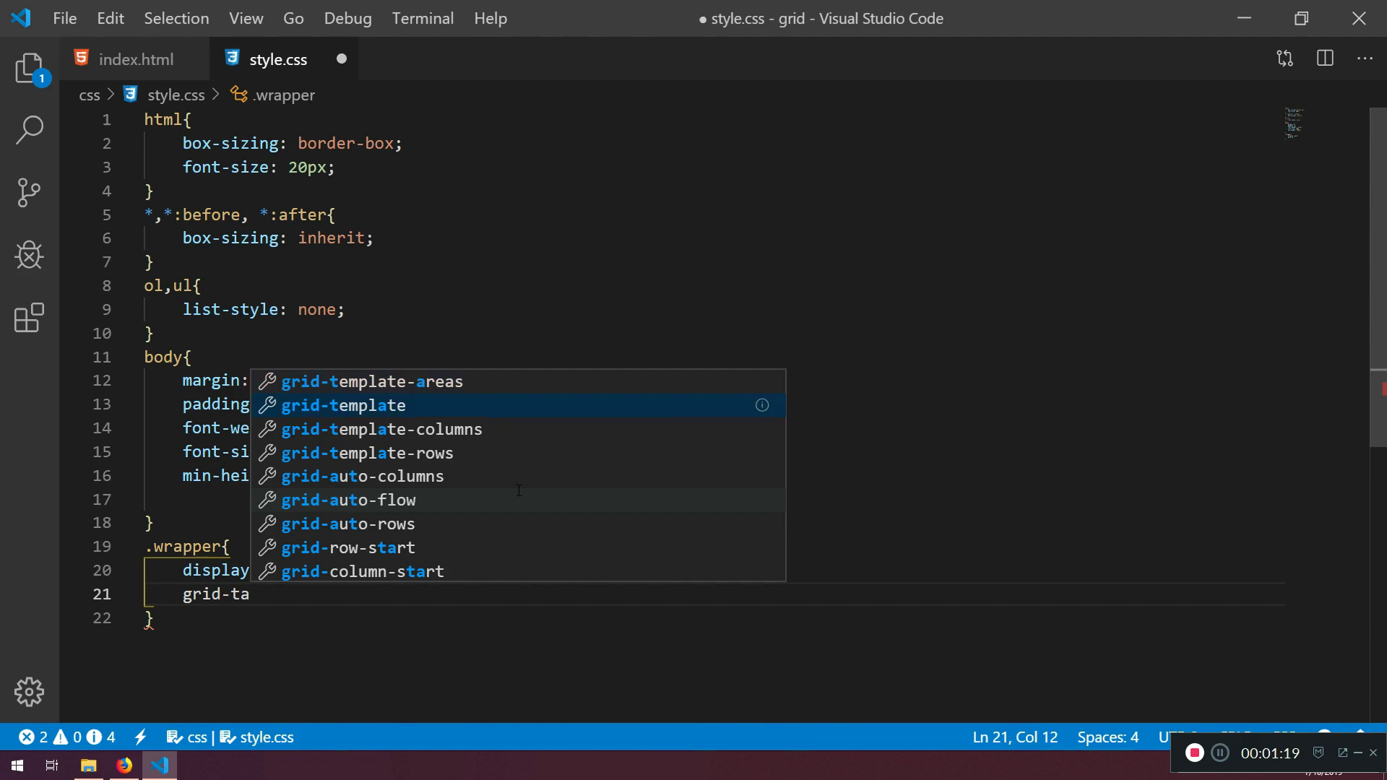
pyautogui.write('grid-template-columns:')
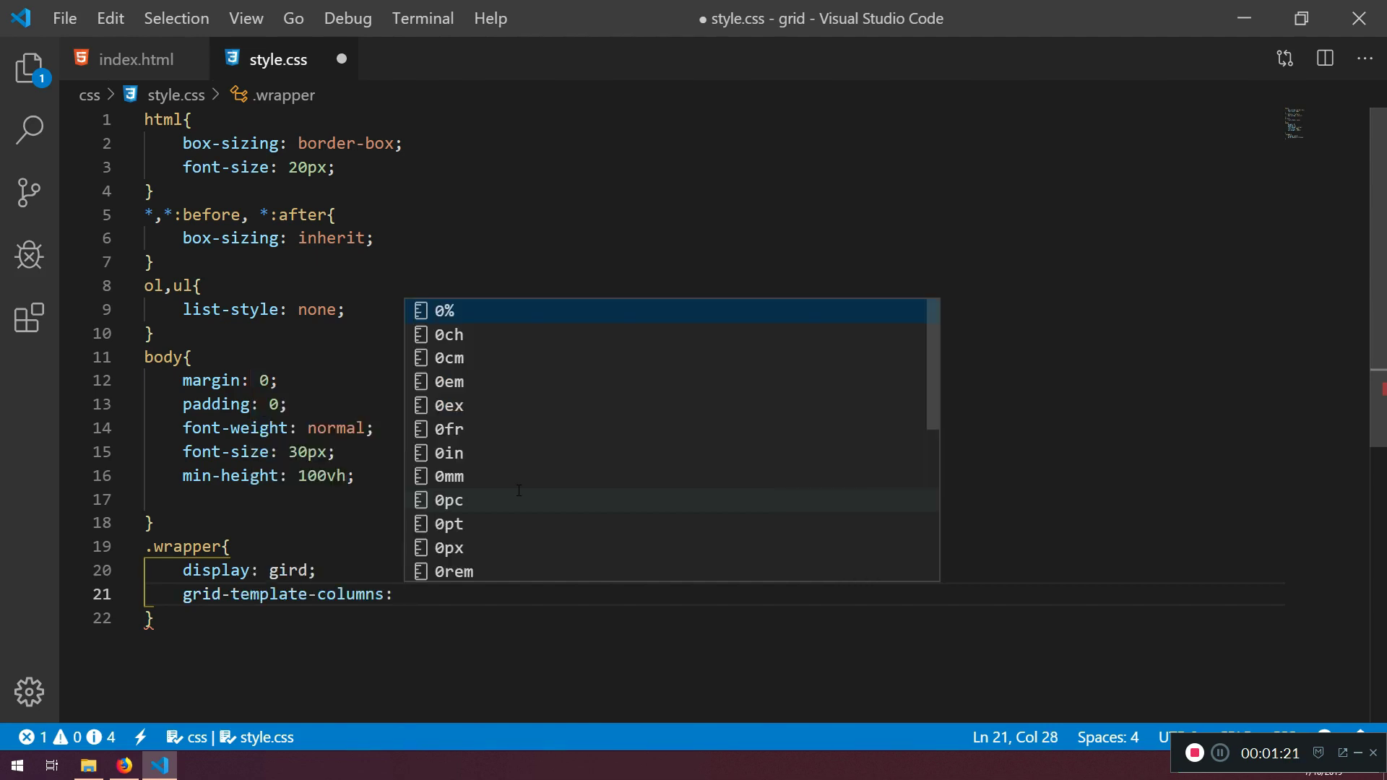
pyautogui.write('repeat(')
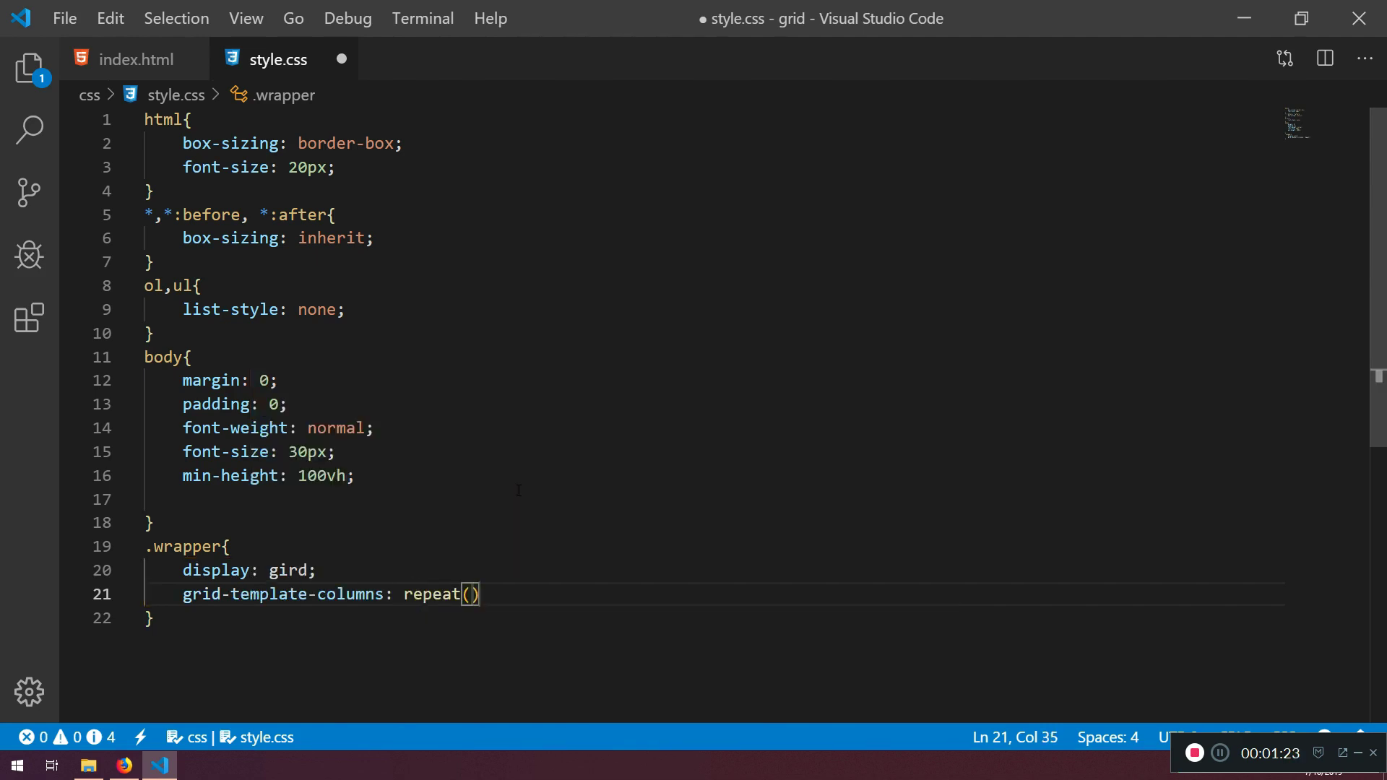
pyautogui.write('4,')
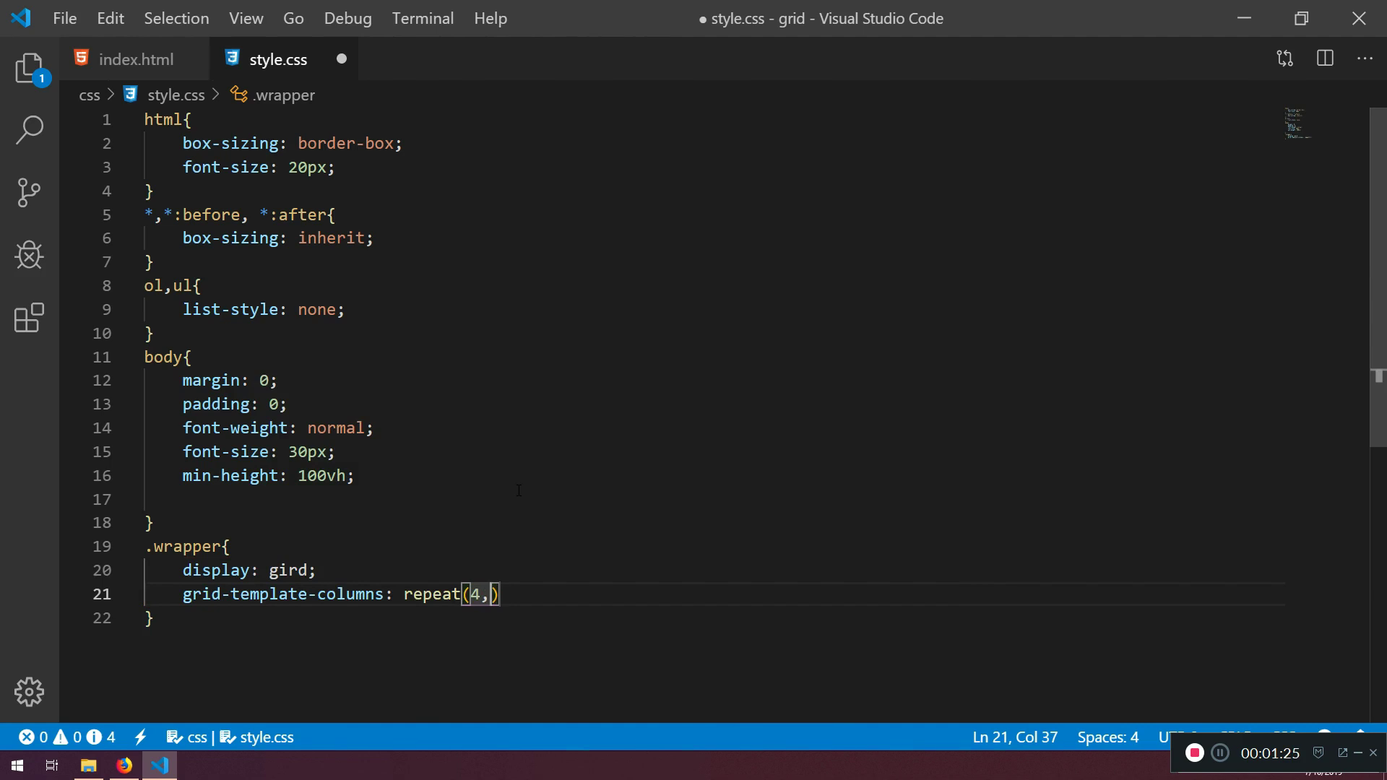
pyautogui.write('1fr')
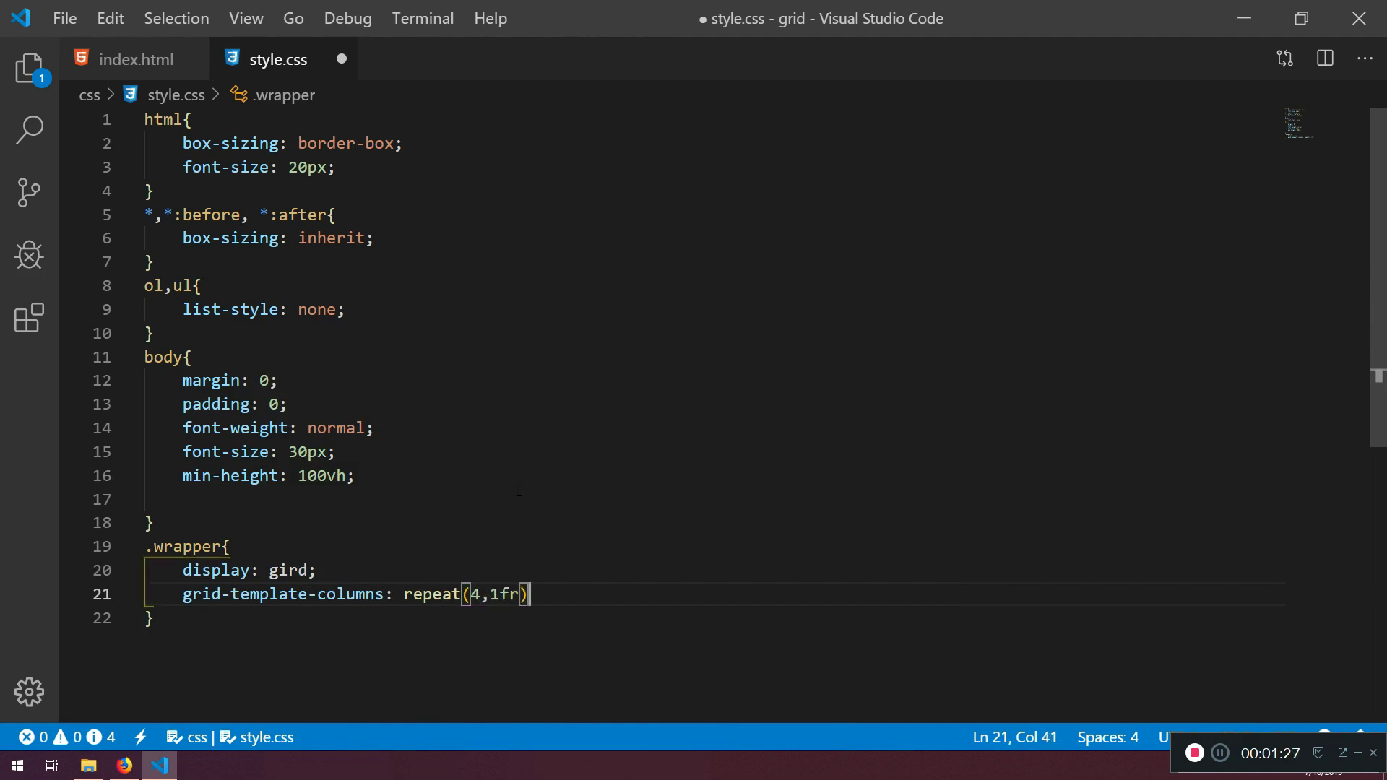
pyautogui.write(';')
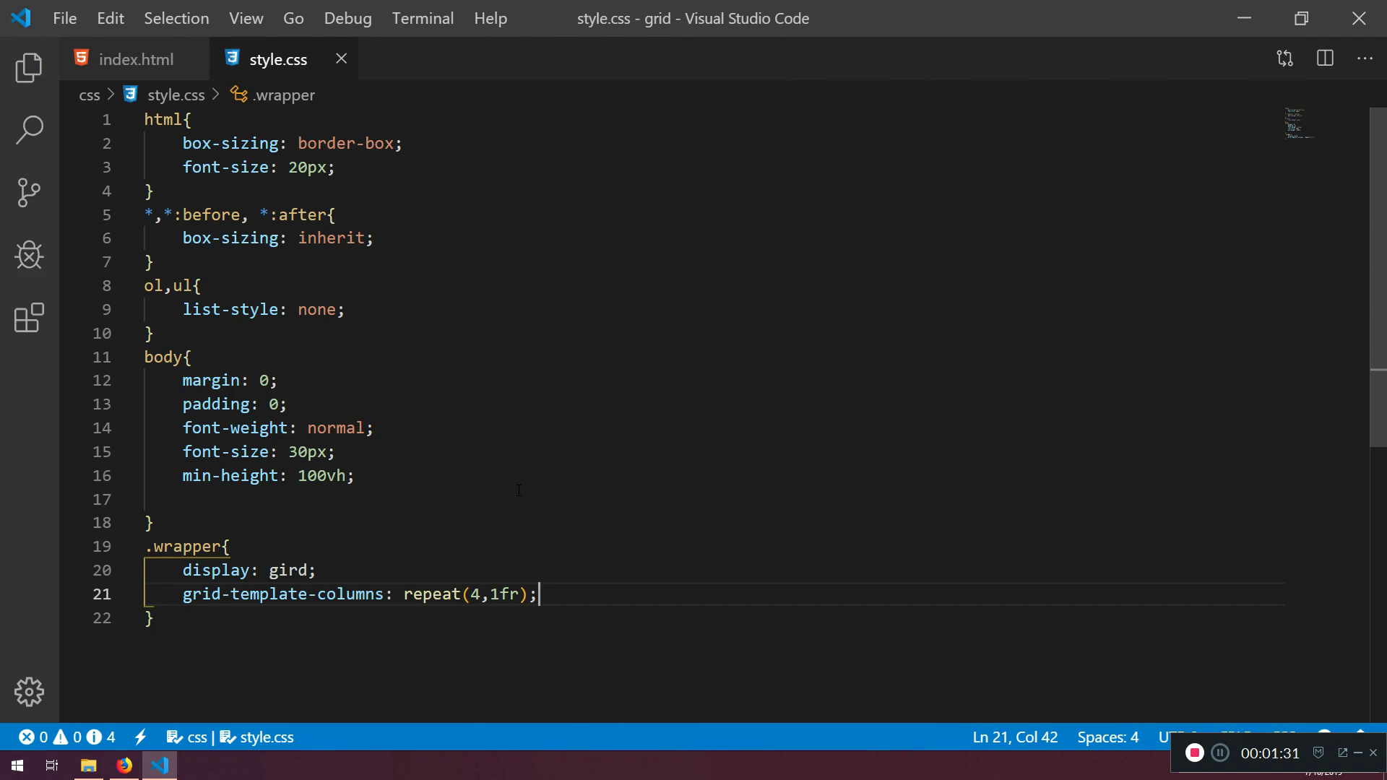
pyautogui.moveTo(627, 592)
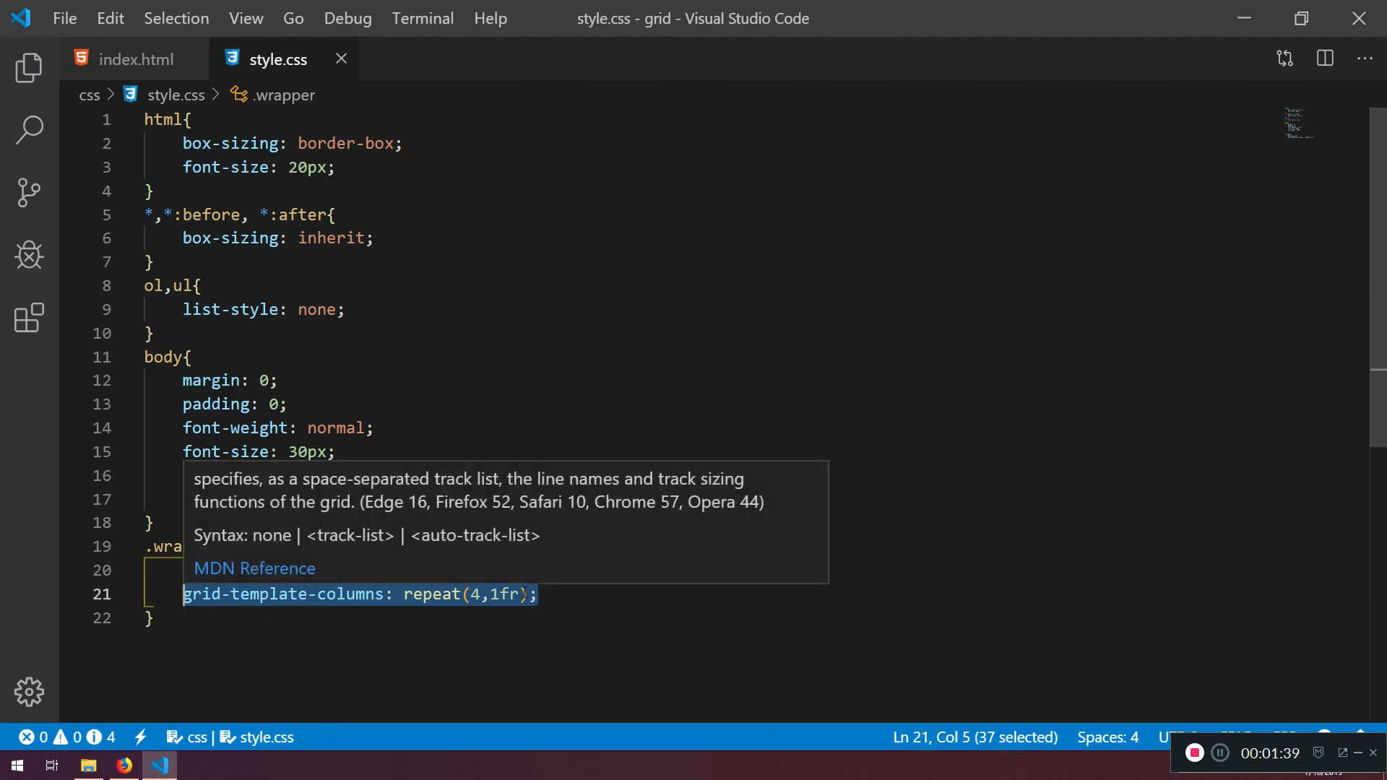
# Step: Recheck the page and index.html, then correct display 'gird' to 'grid' in .wrapper
pyautogui.click(123, 765)
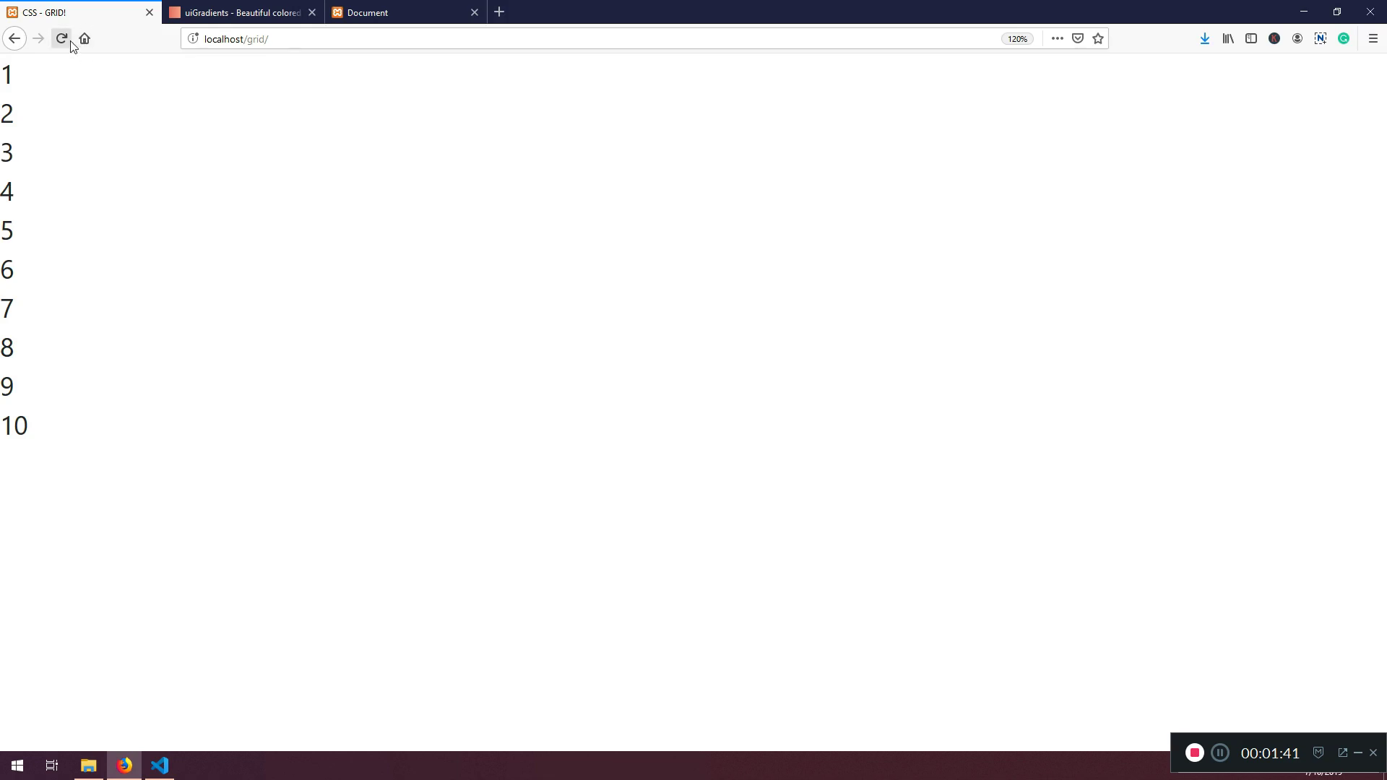
pyautogui.click(158, 765)
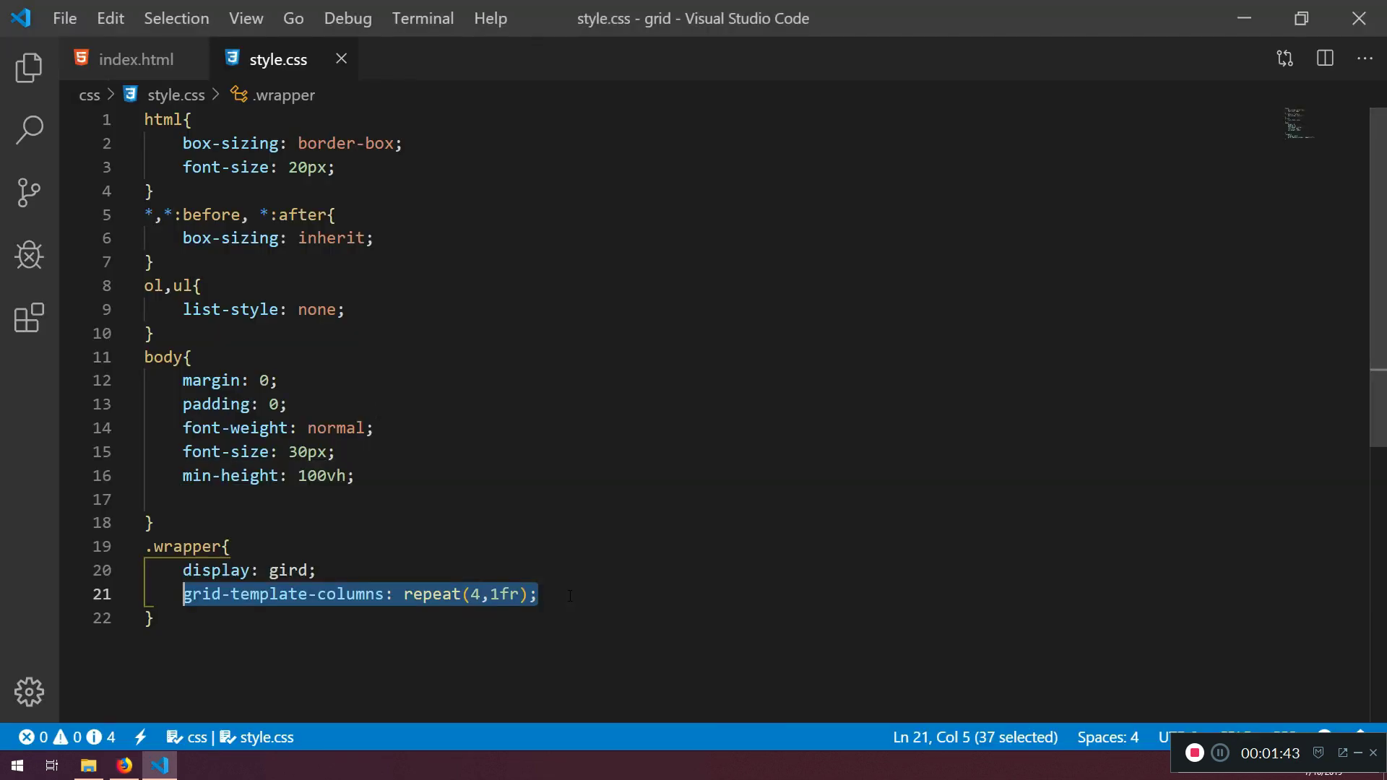
pyautogui.moveTo(137, 60)
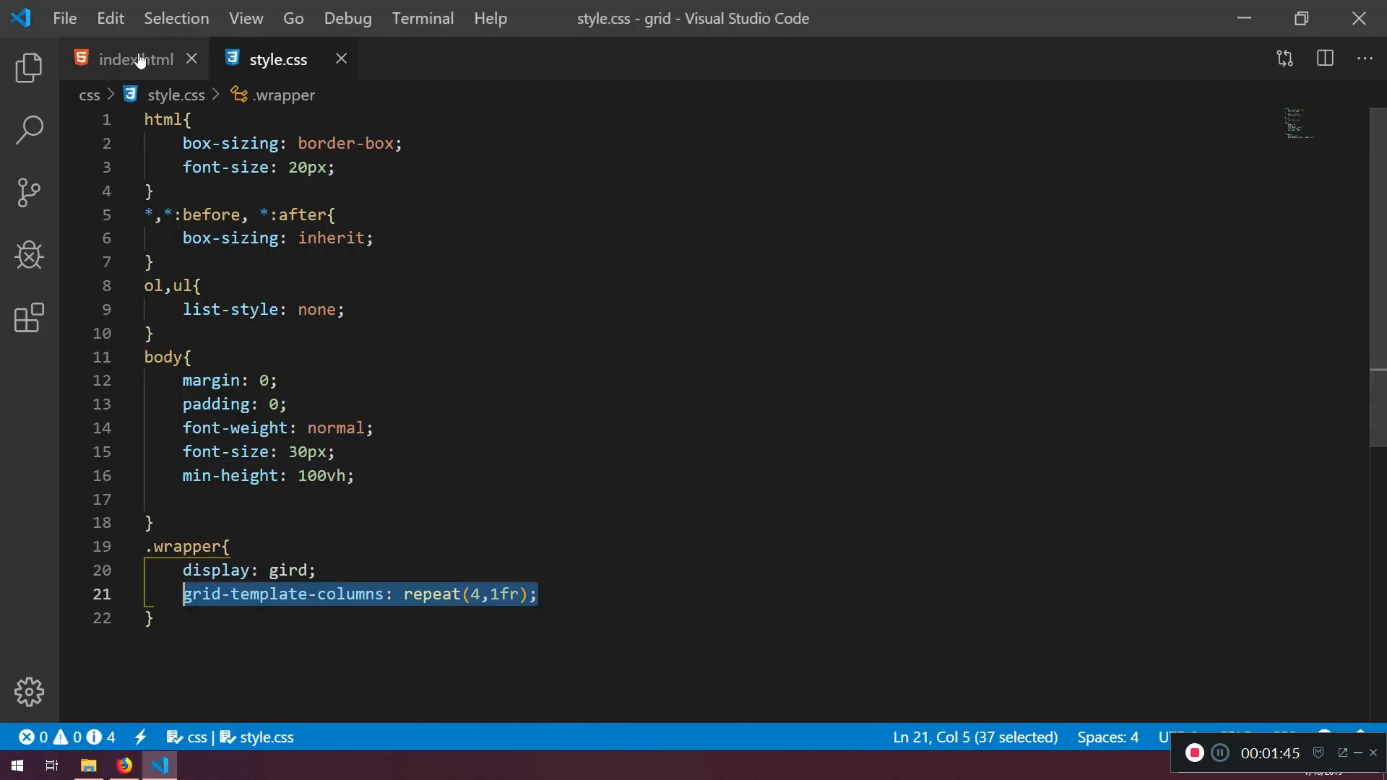
pyautogui.click(137, 58)
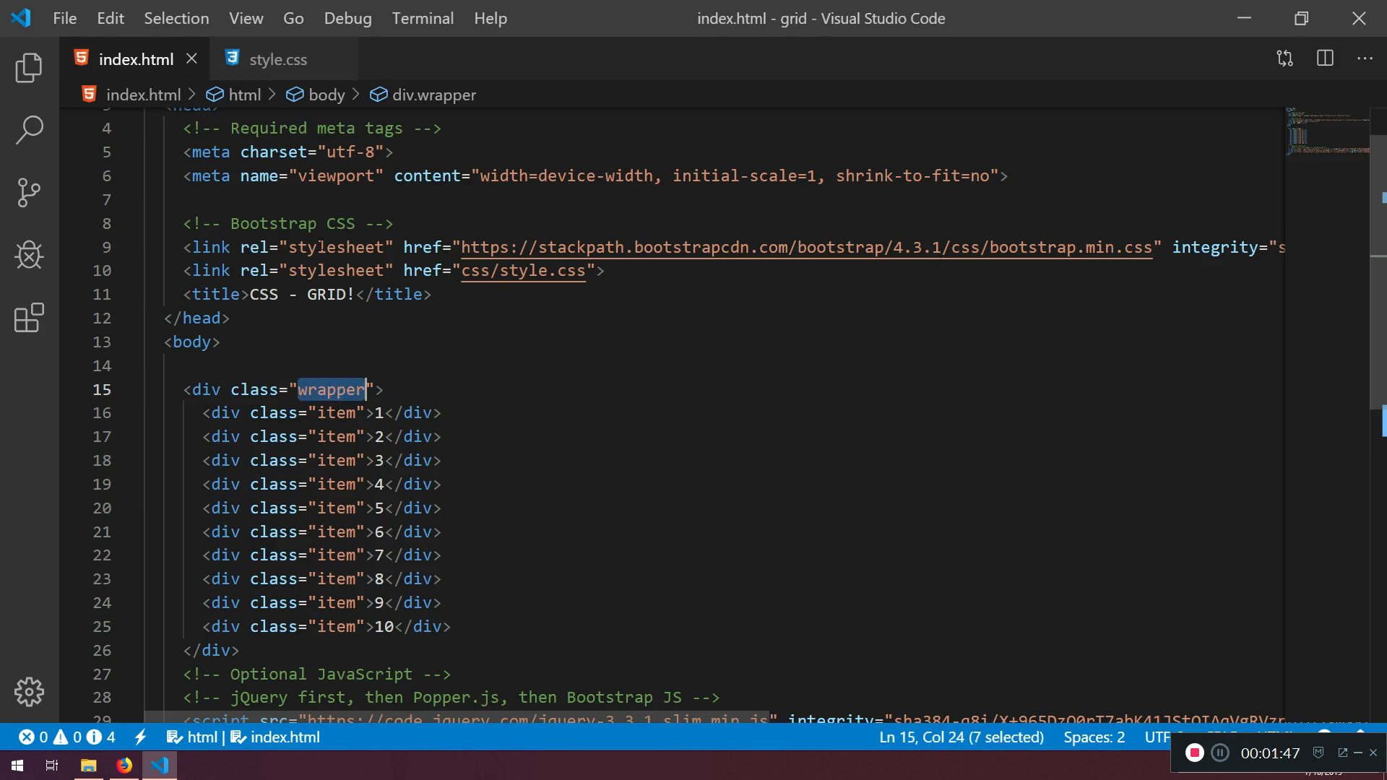
pyautogui.click(276, 59)
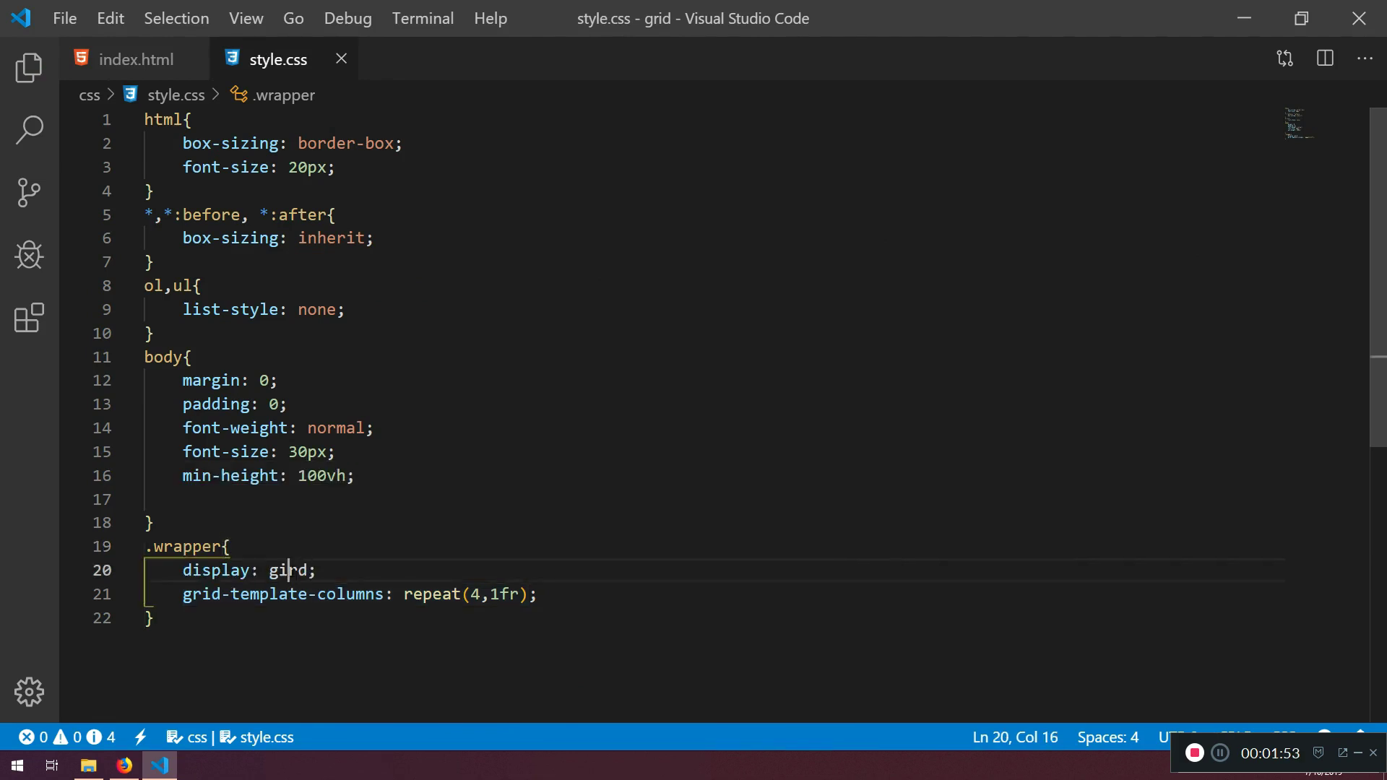
pyautogui.write('grid')
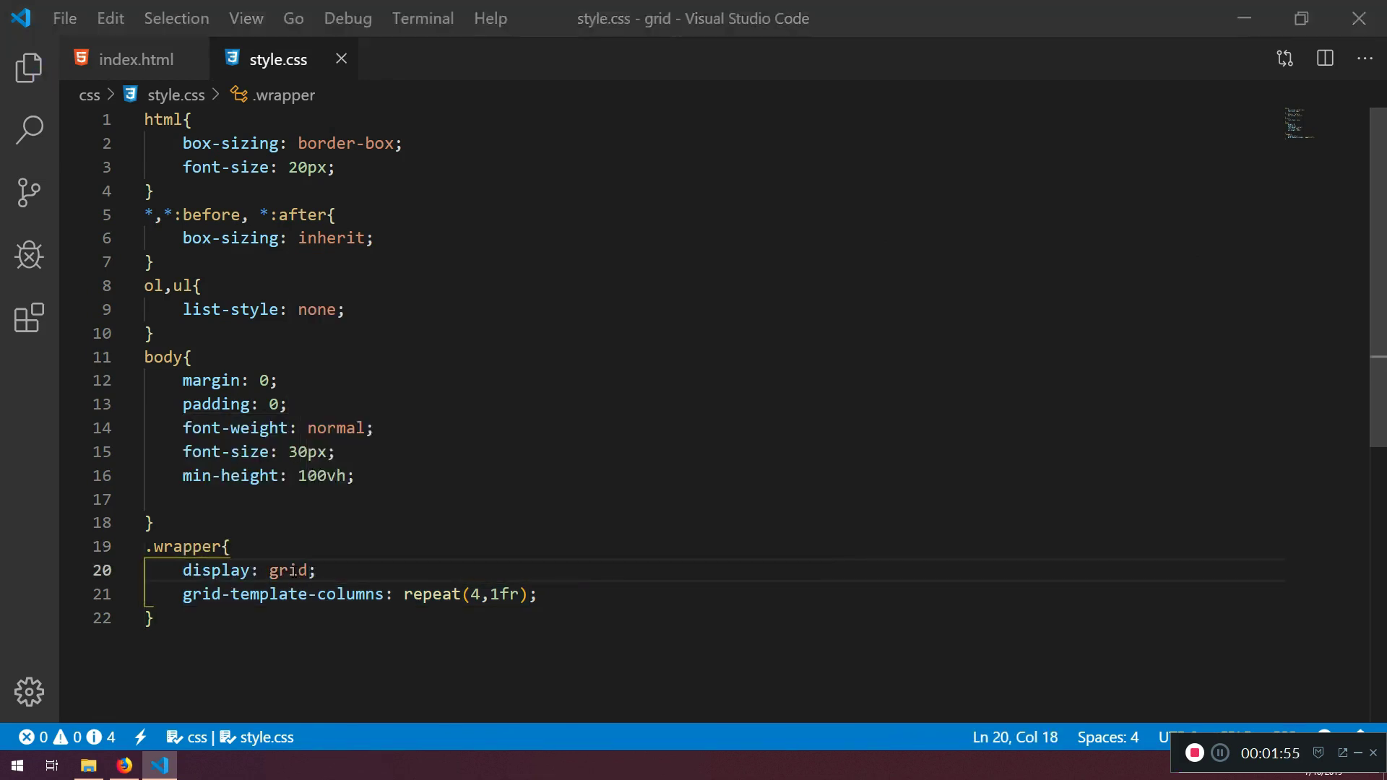
# Step: Reload the grid page and inspect the wrapper in Firefox developer tools
pyautogui.click(124, 765)
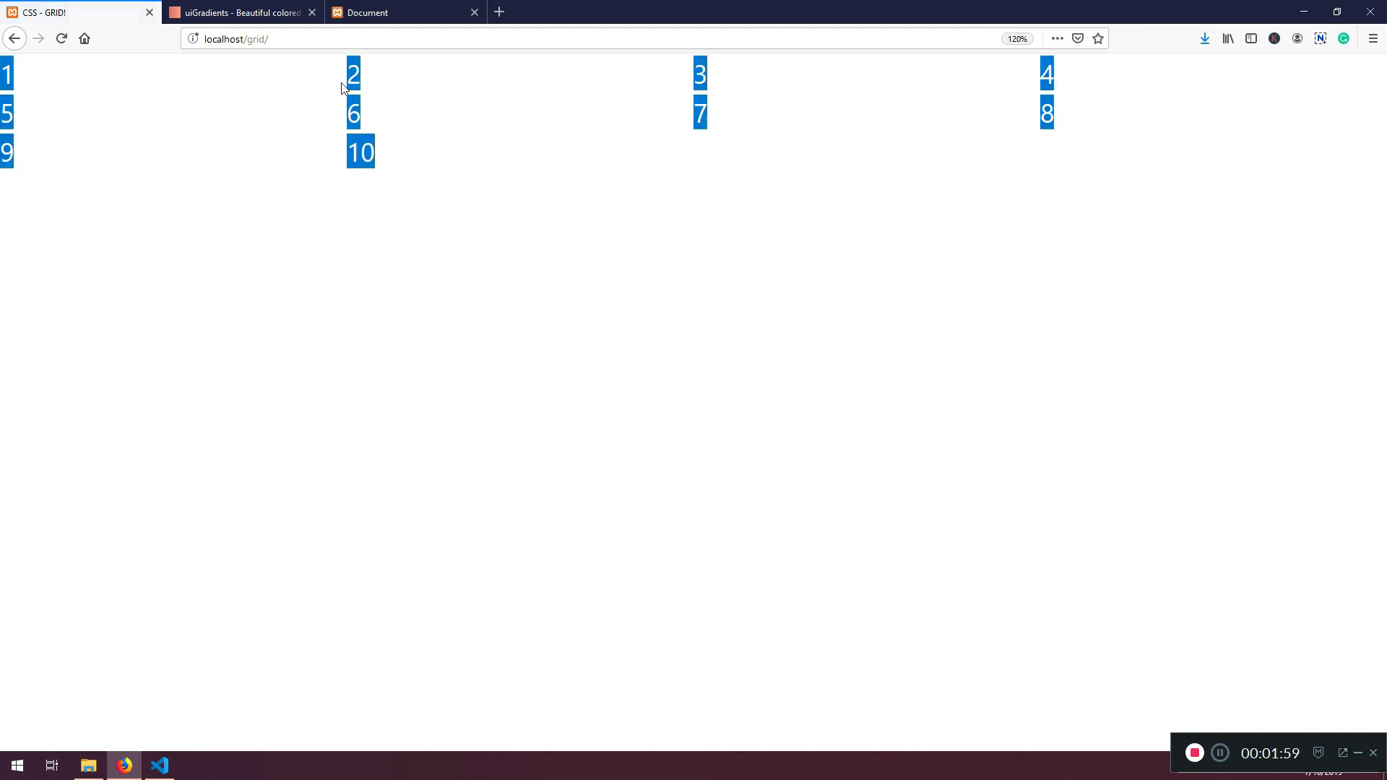
pyautogui.rightClick(345, 88)
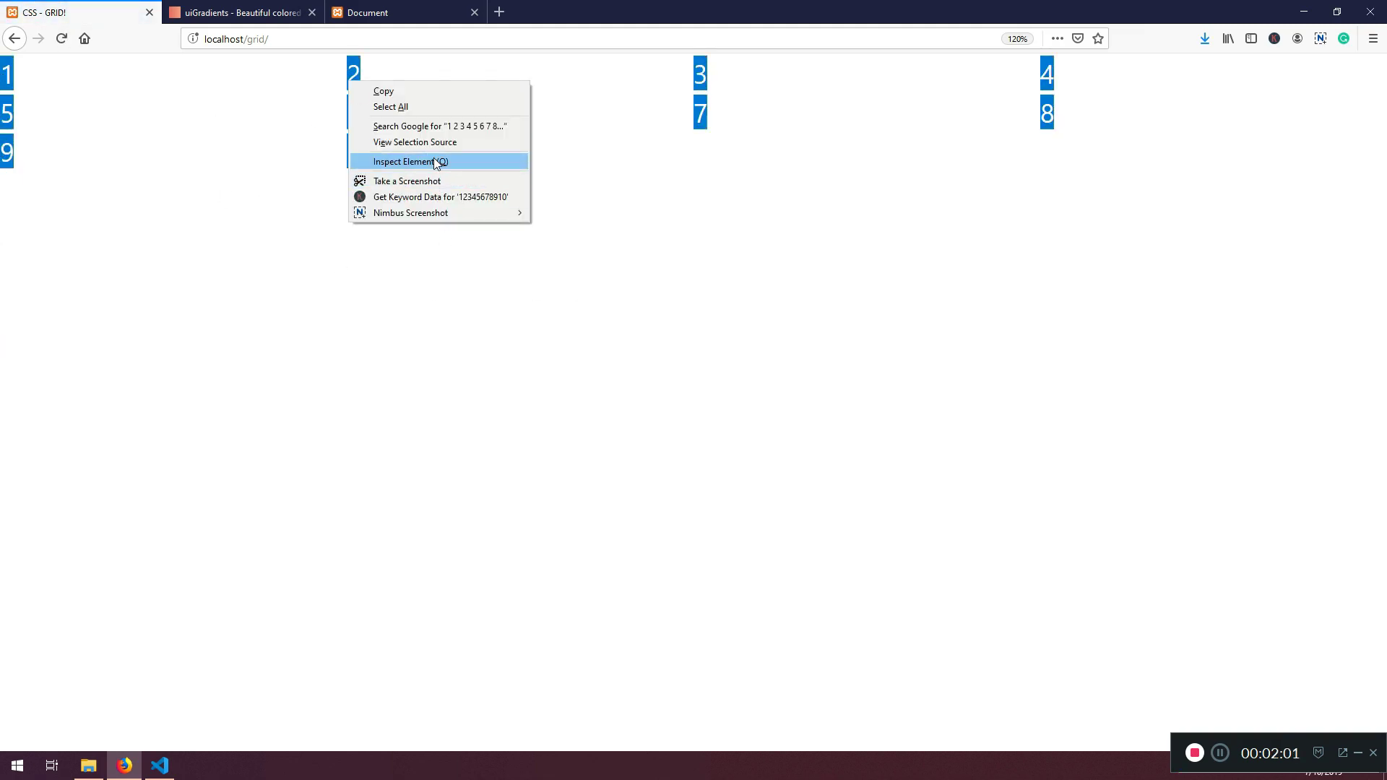
pyautogui.click(410, 161)
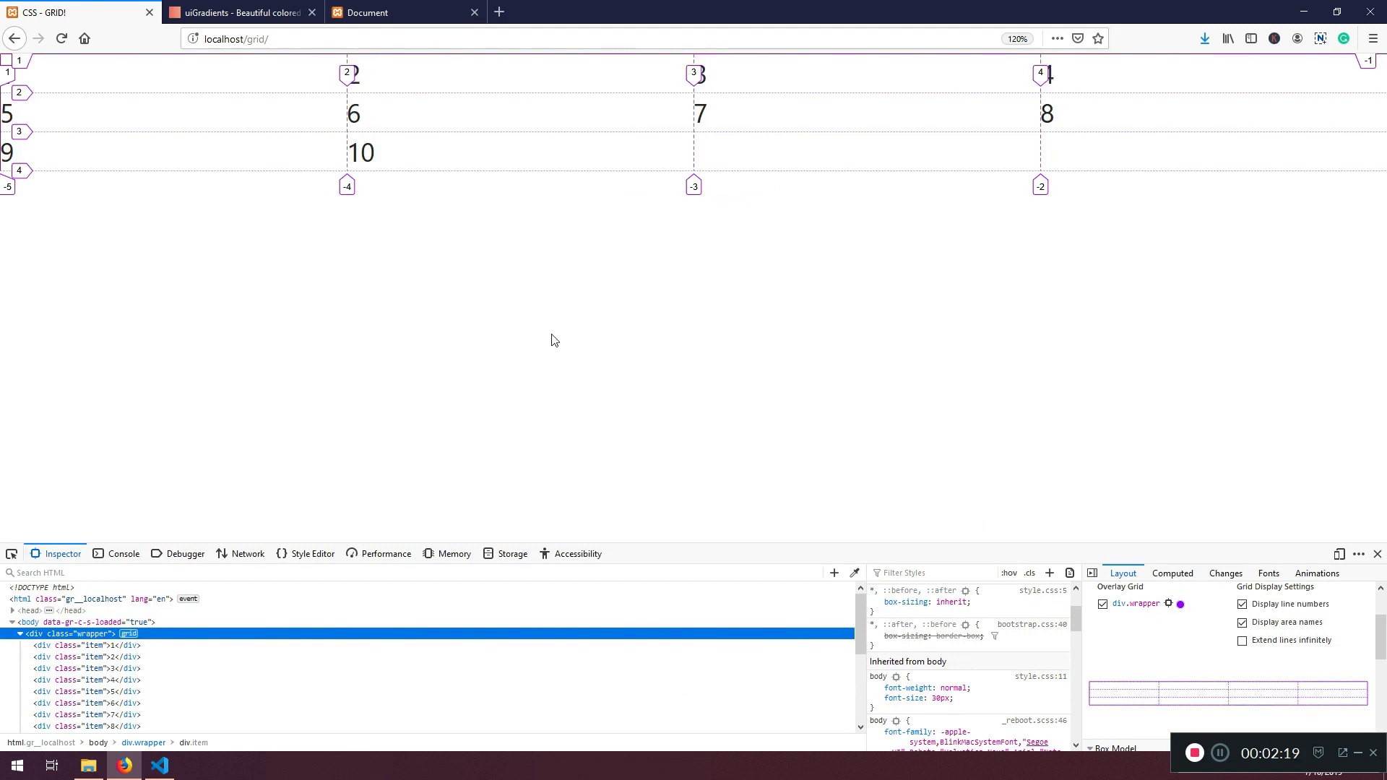
pyautogui.moveTo(76, 102)
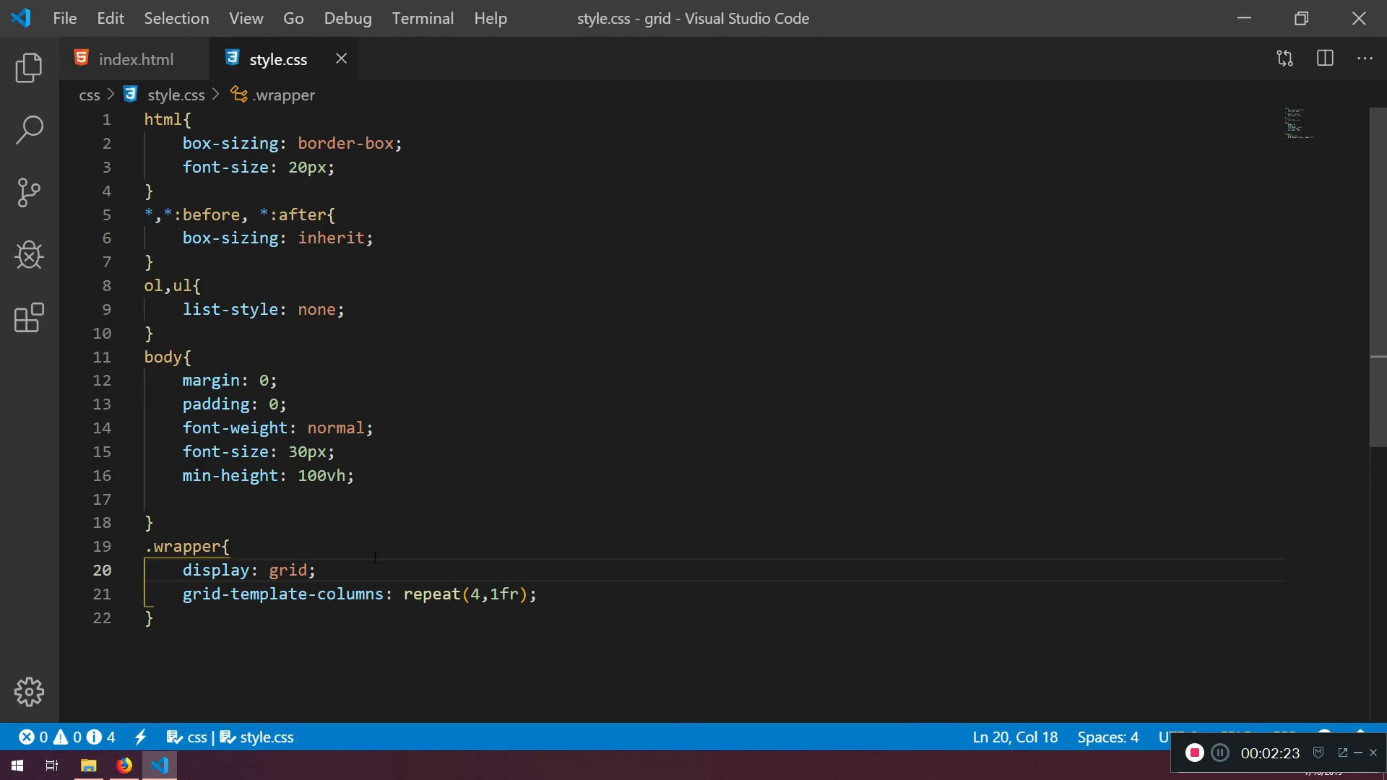
# Step: Add text-align: center to .wrapper and view the centred numbers in Firefox
pyautogui.write('text-')
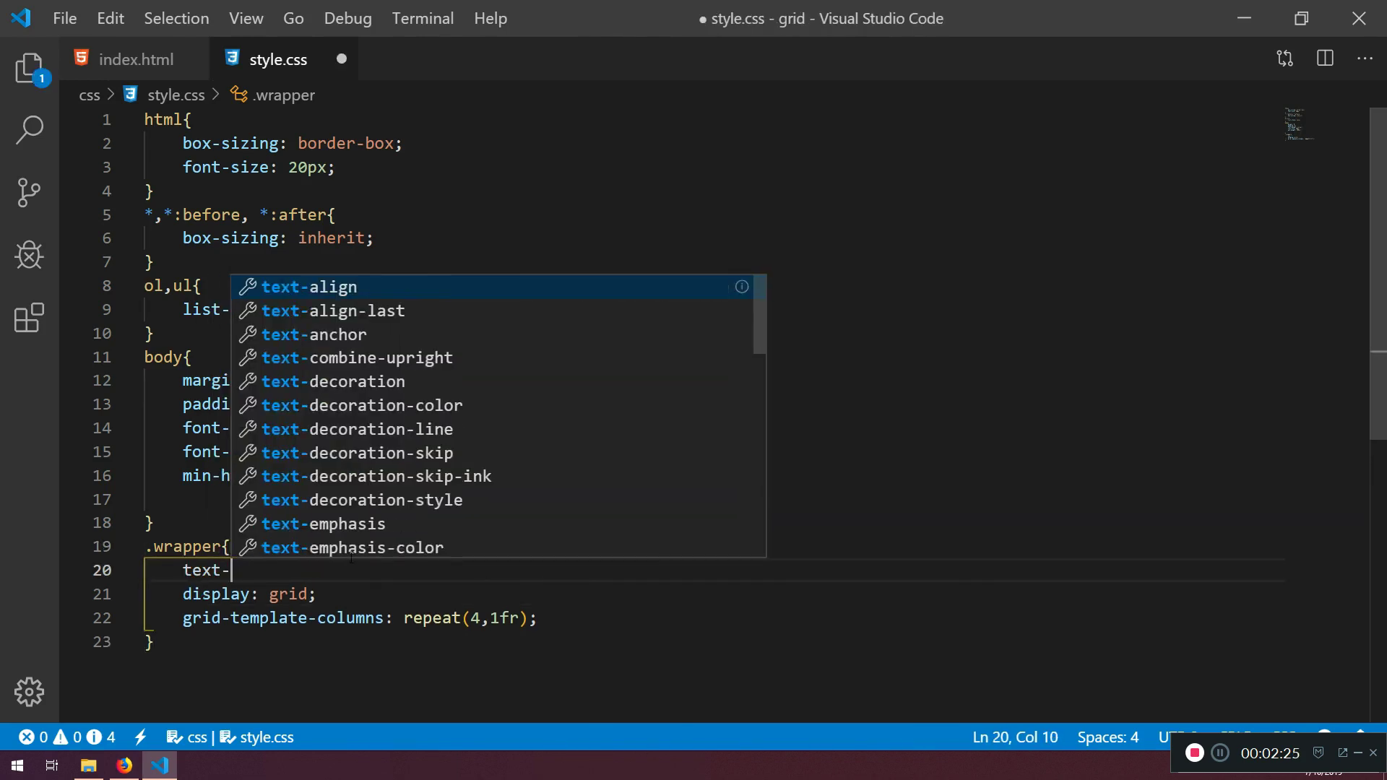
pyautogui.write('align: ce')
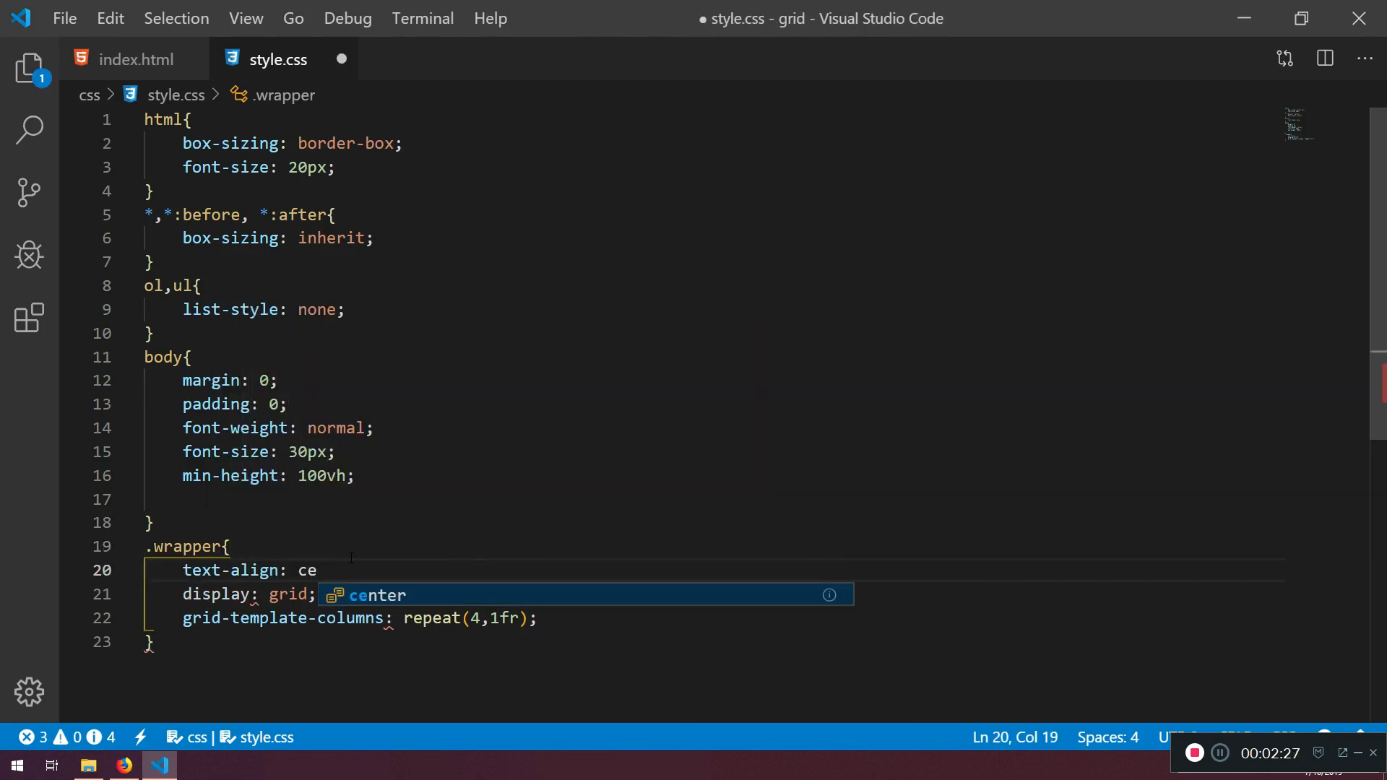
pyautogui.click(124, 765)
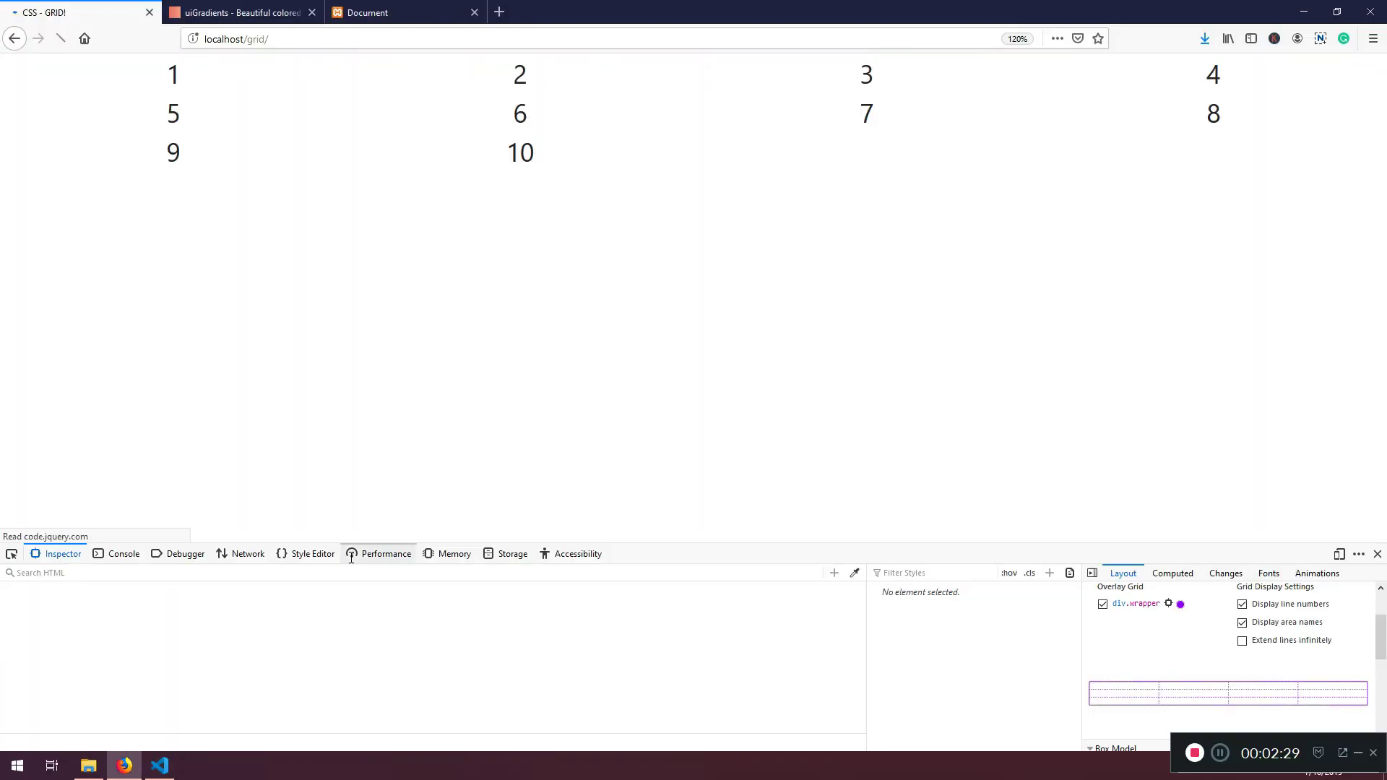
# Step: Show the Firefox grid overlay on div.wrapper's four columns, then return to the stylesheet
pyautogui.click(1103, 603)
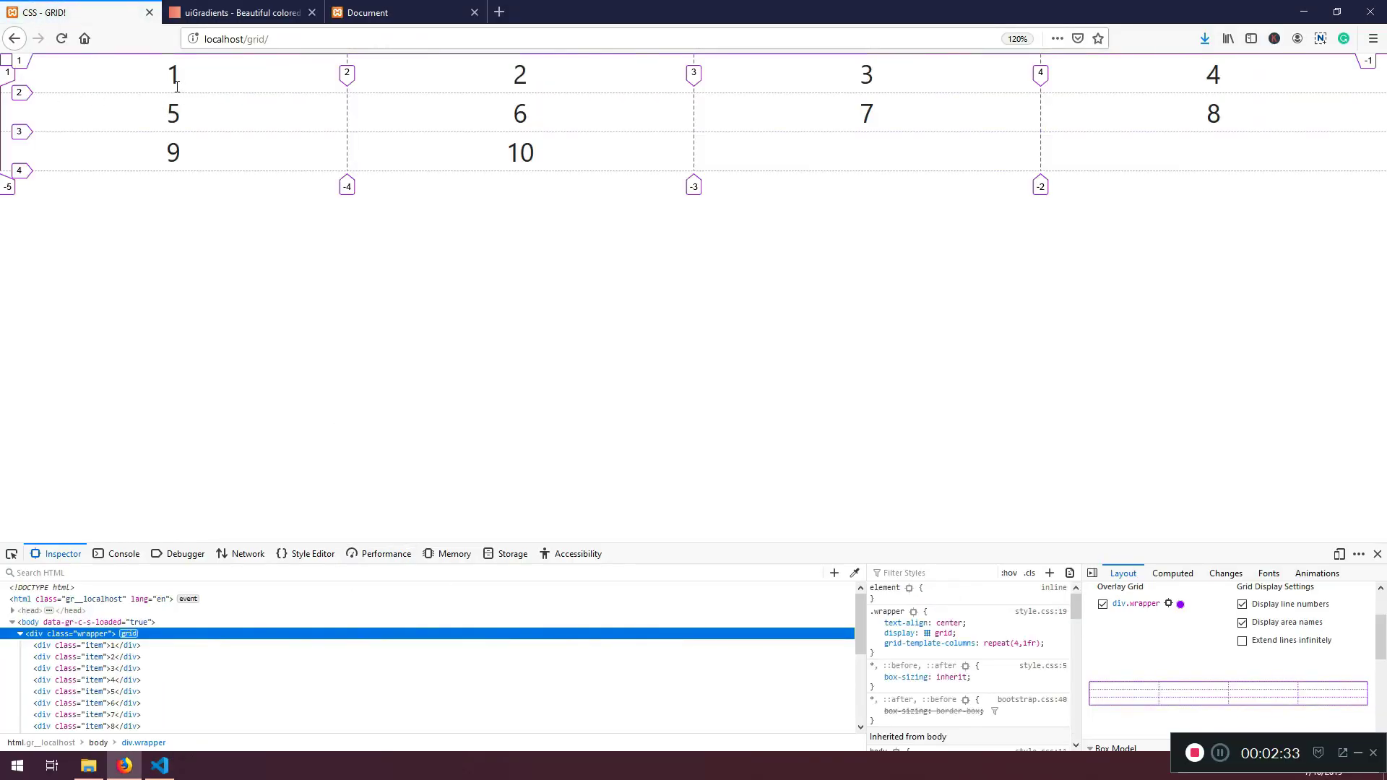
pyautogui.moveTo(942, 76)
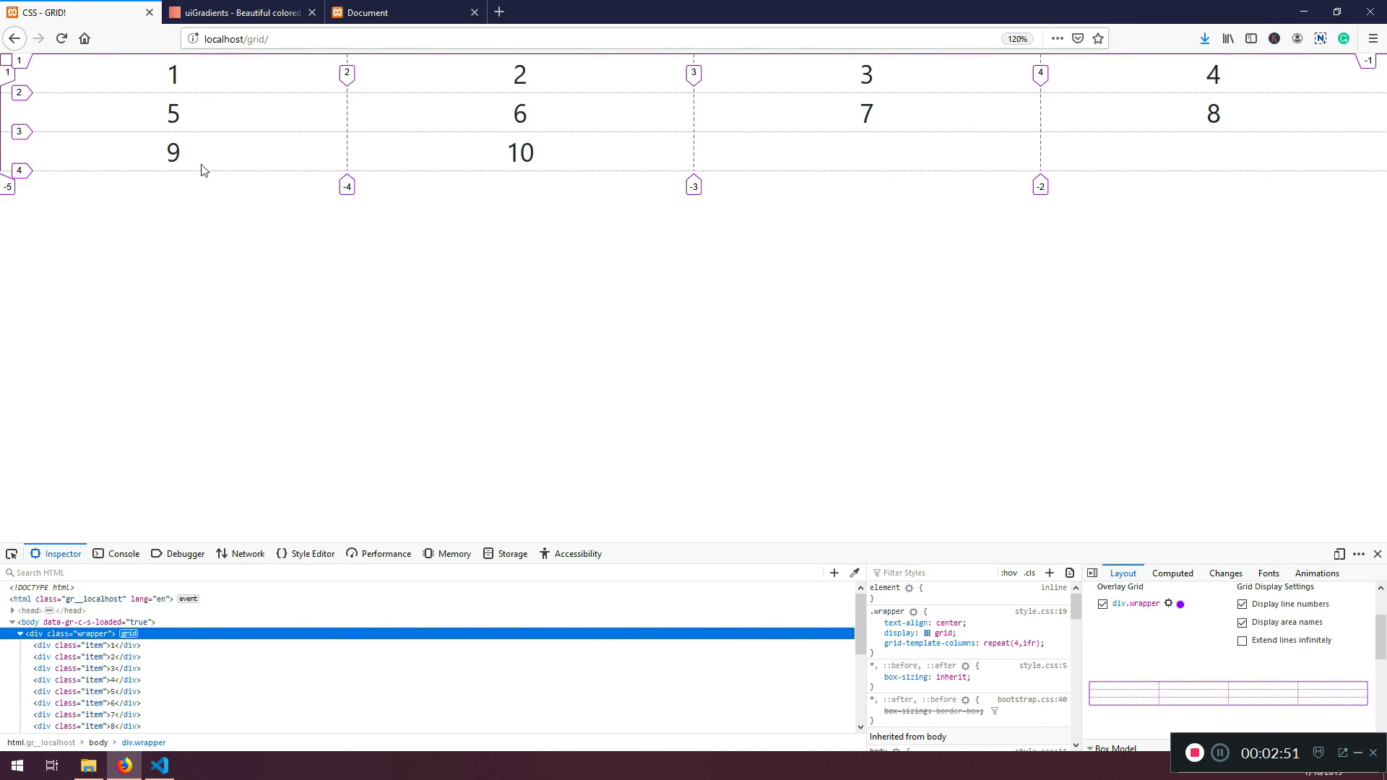
pyautogui.moveTo(195, 130)
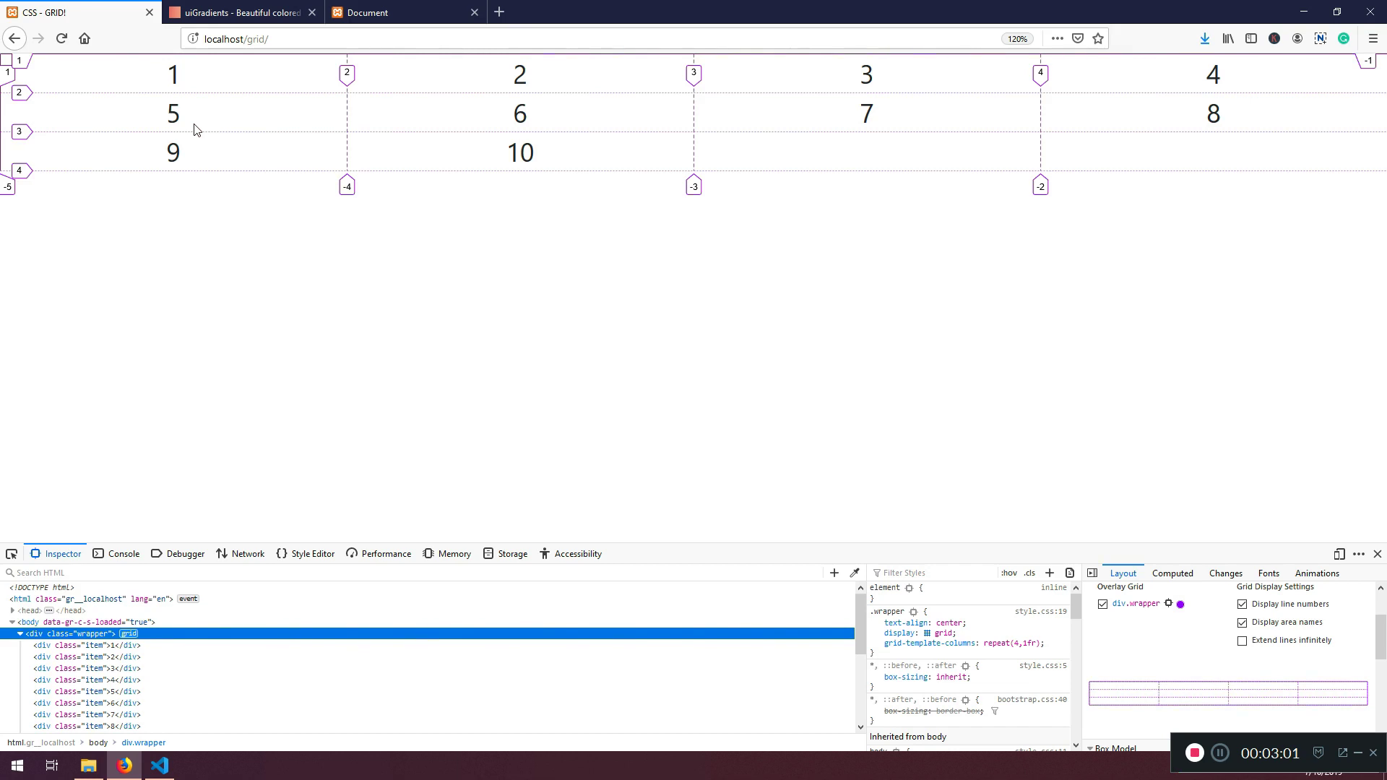
pyautogui.click(158, 766)
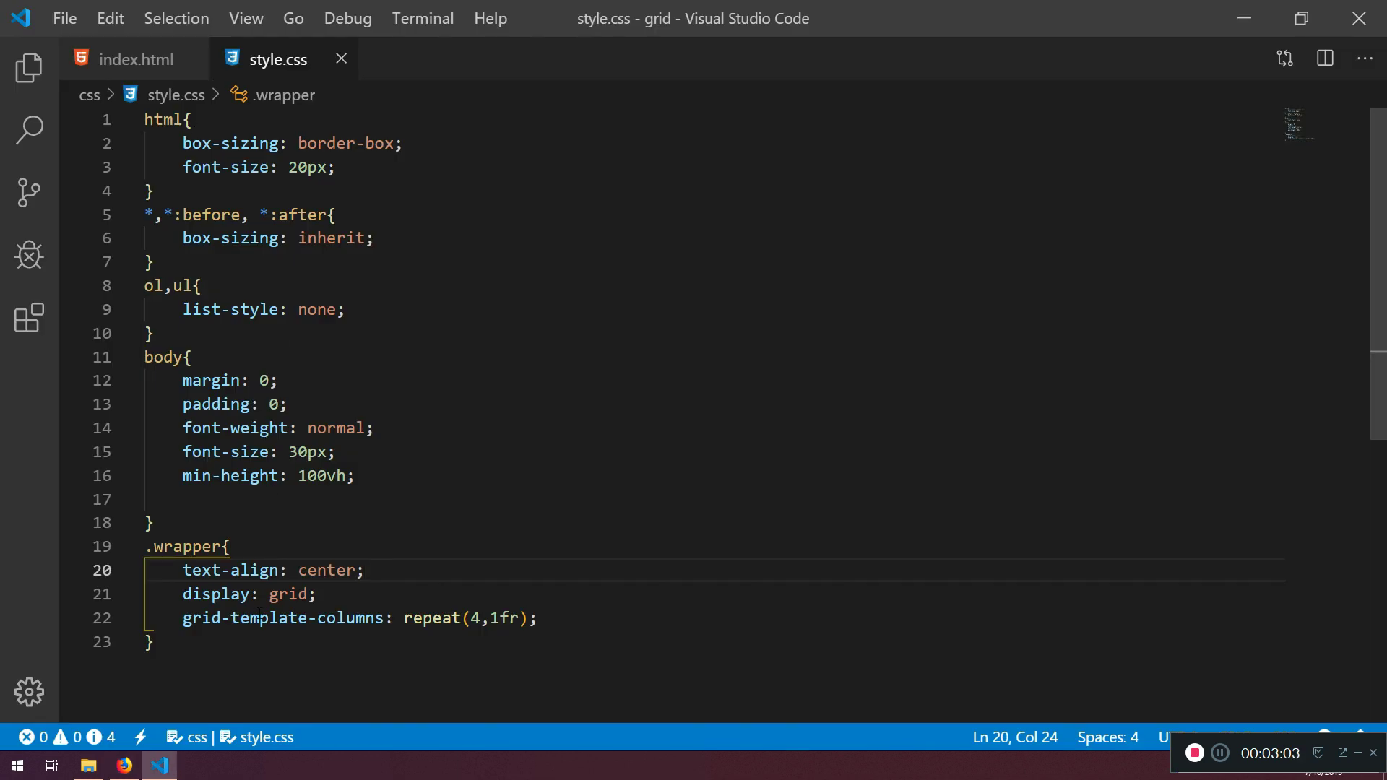
# Step: Add grid-auto-rows: 100px to .wrapper and view the taller rows in Firefox
pyautogui.write('grid-ar')
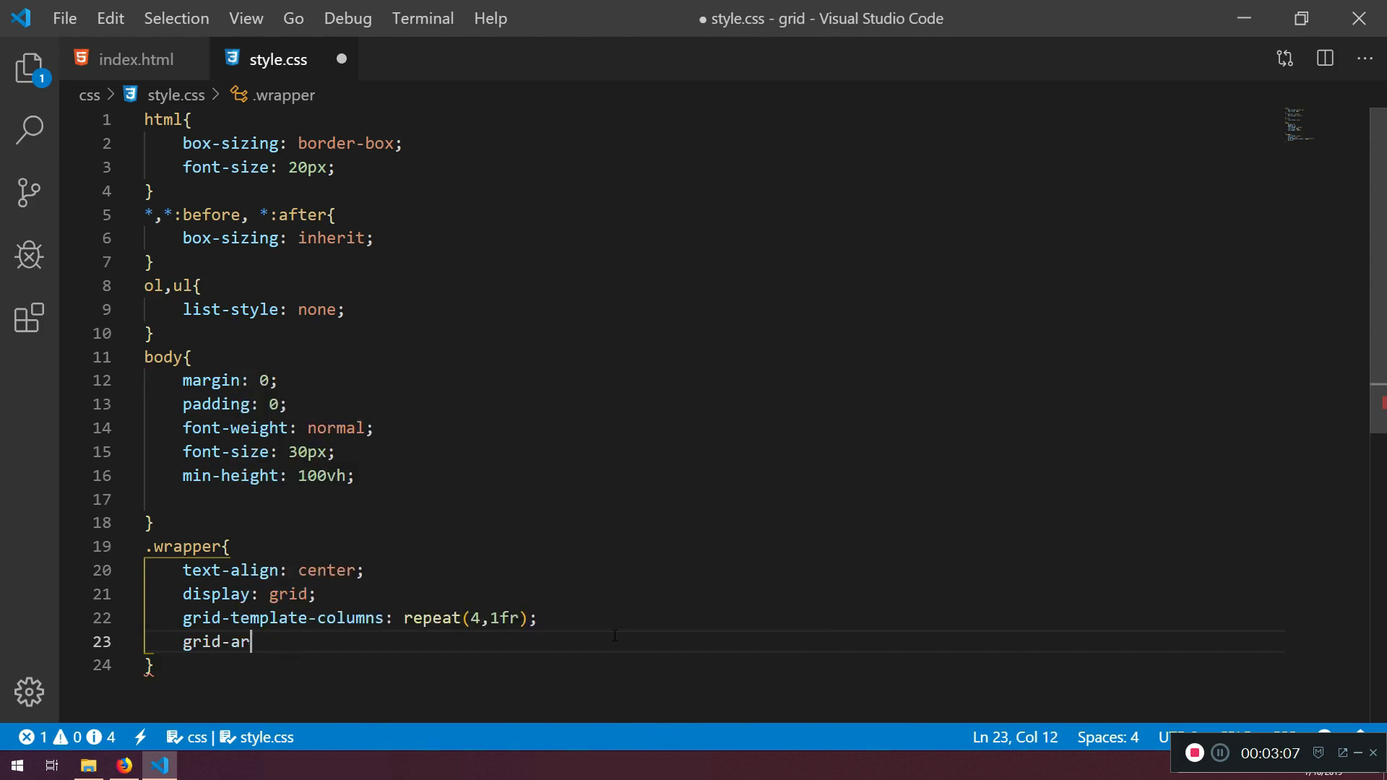
pyautogui.write('to')
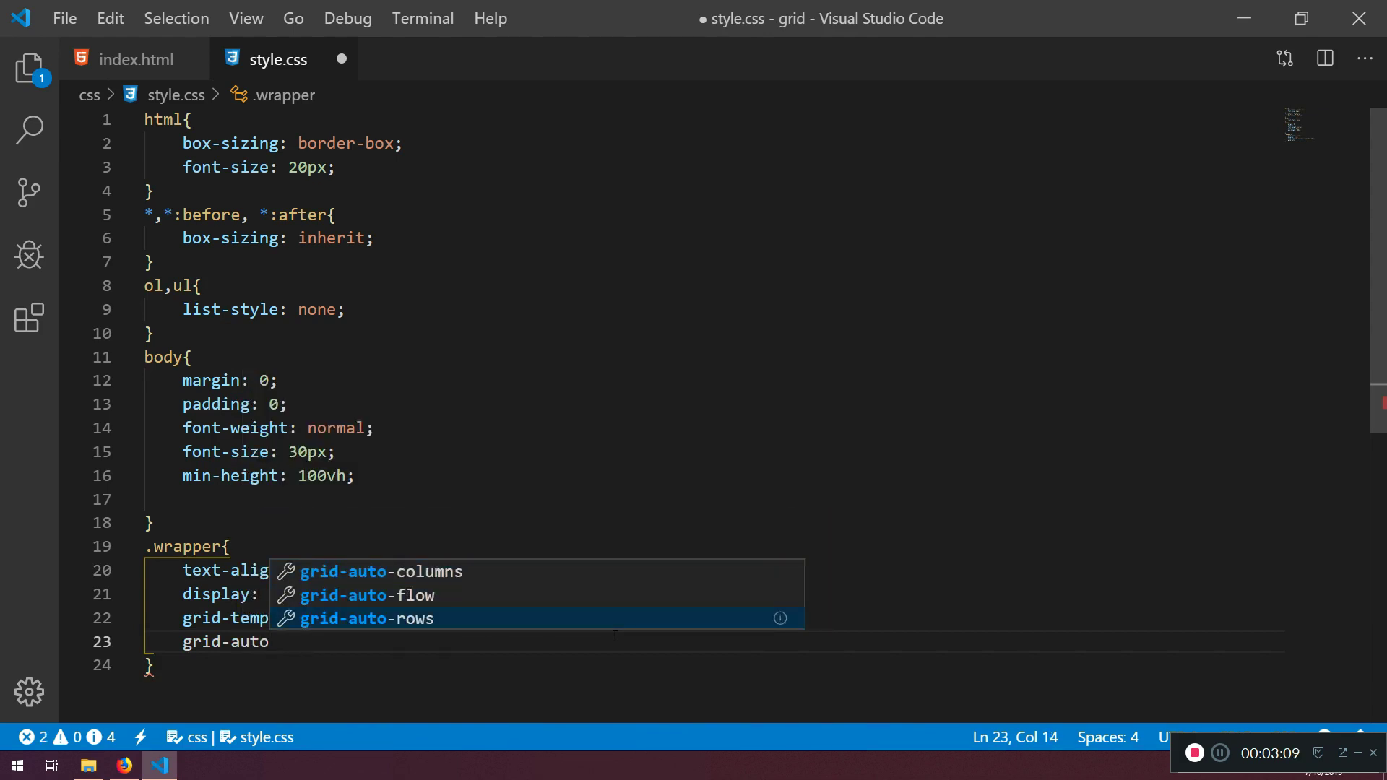
pyautogui.write('-rows:')
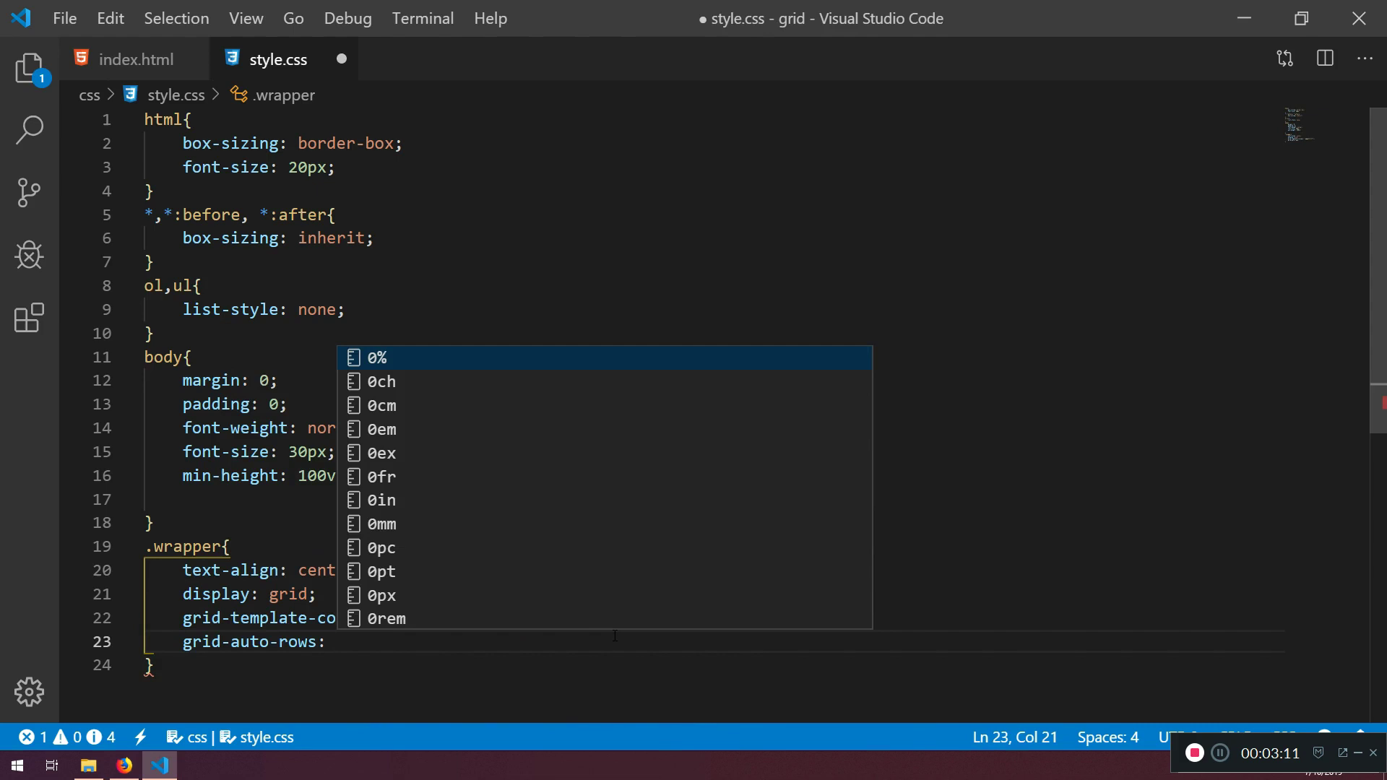
pyautogui.write('100p')
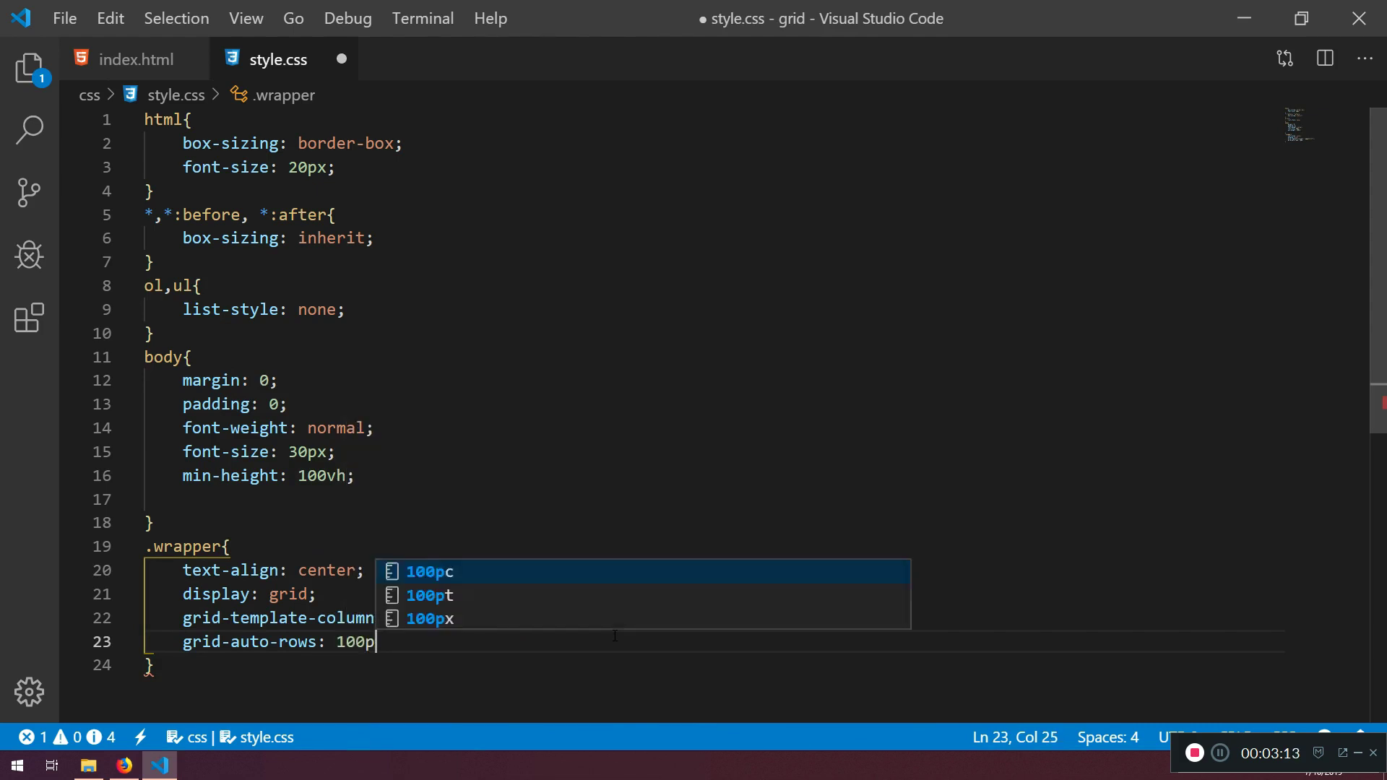
pyautogui.click(123, 765)
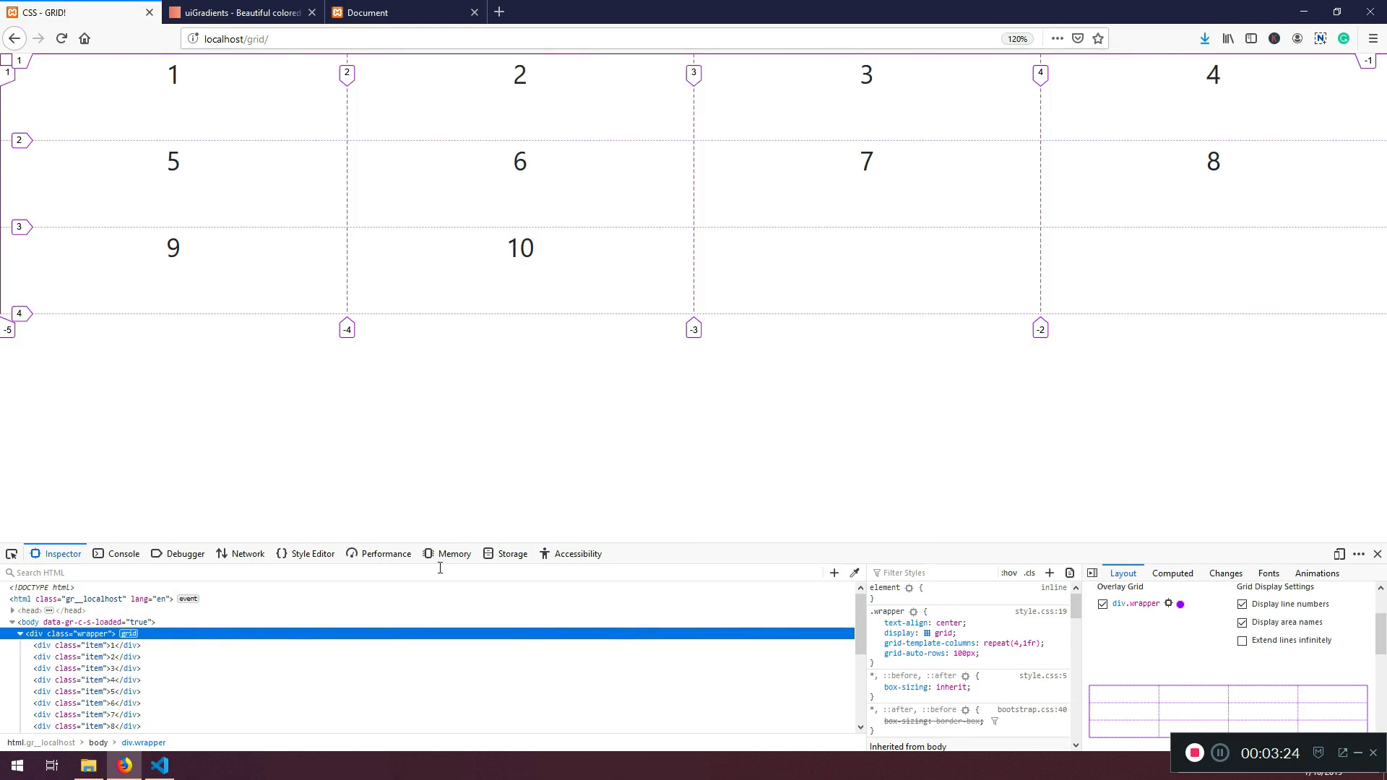
# Step: View items 1–13 in 100px rows, highlighting item 13 alone in the fourth row
pyautogui.click(159, 765)
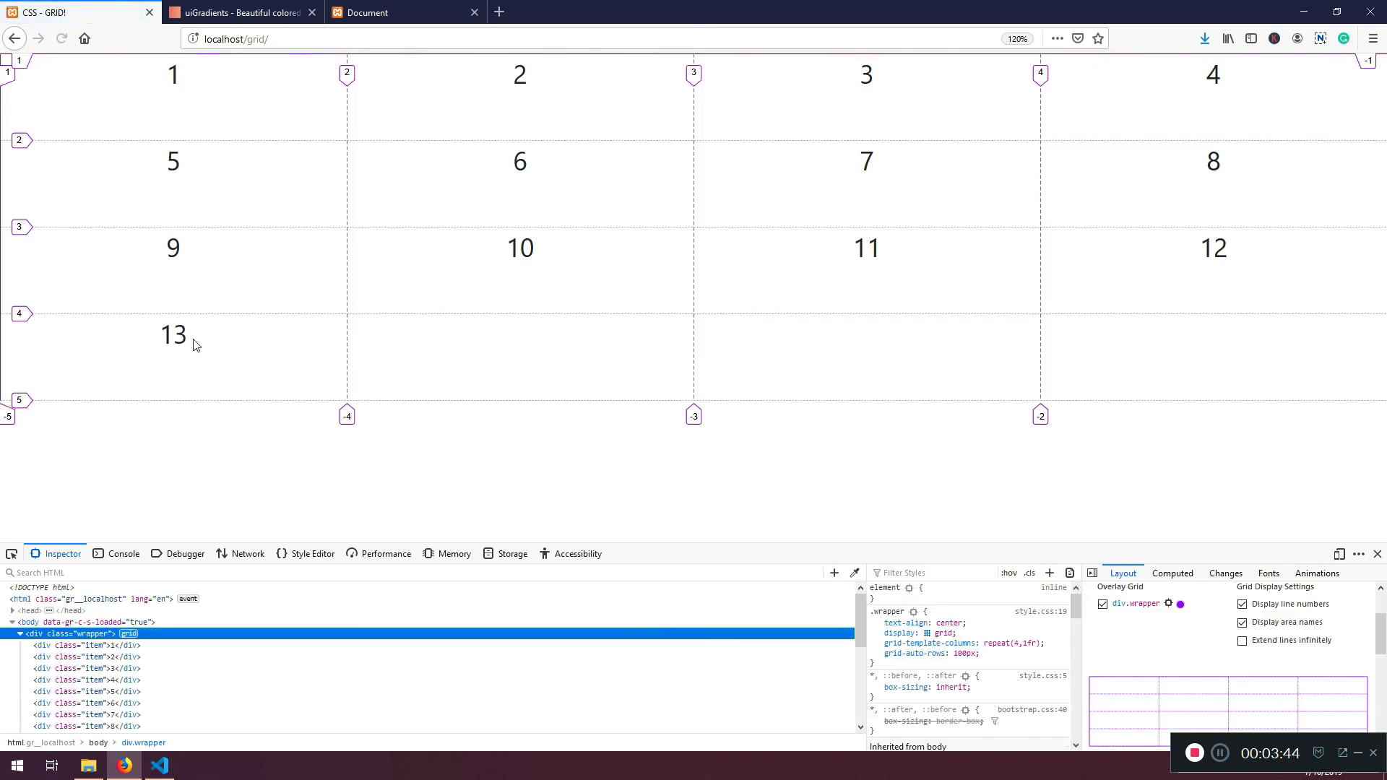
pyautogui.doubleClick(172, 335)
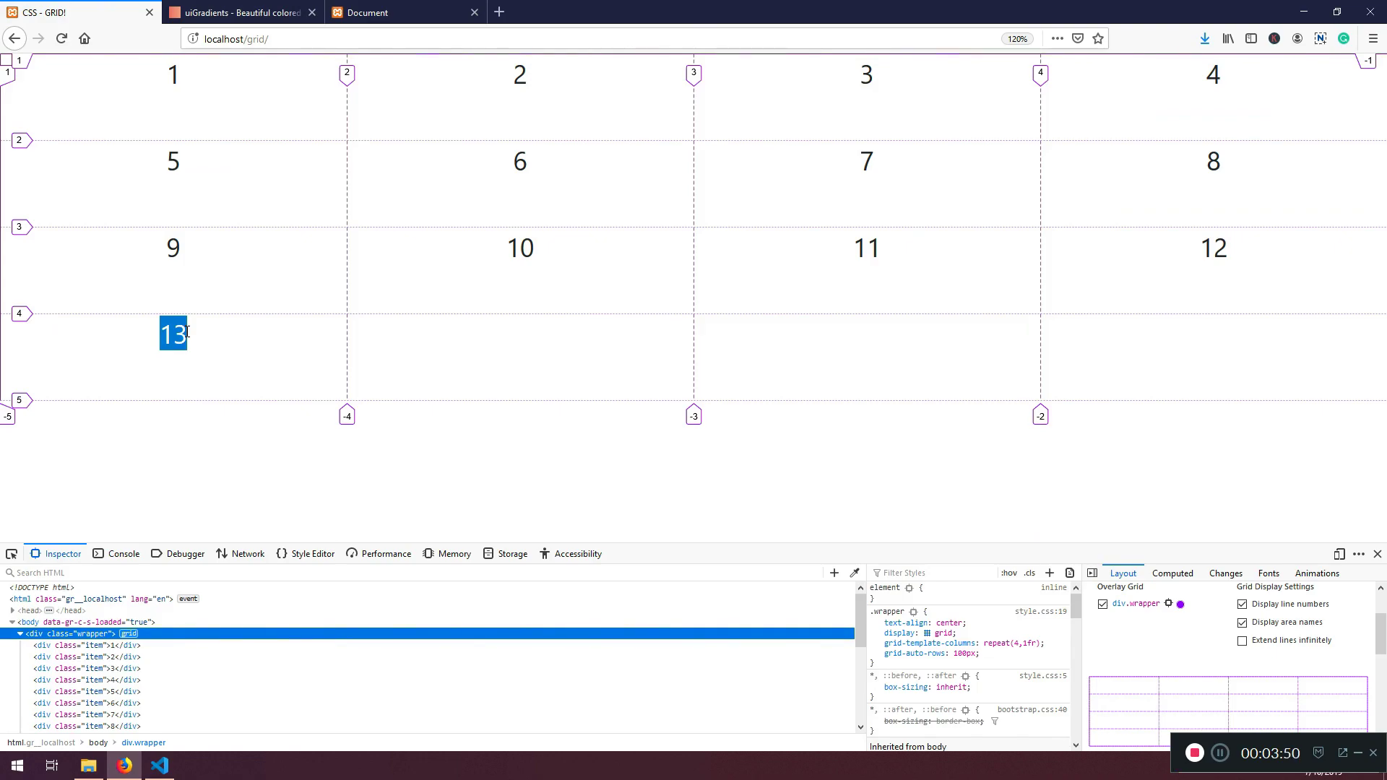
pyautogui.click(159, 765)
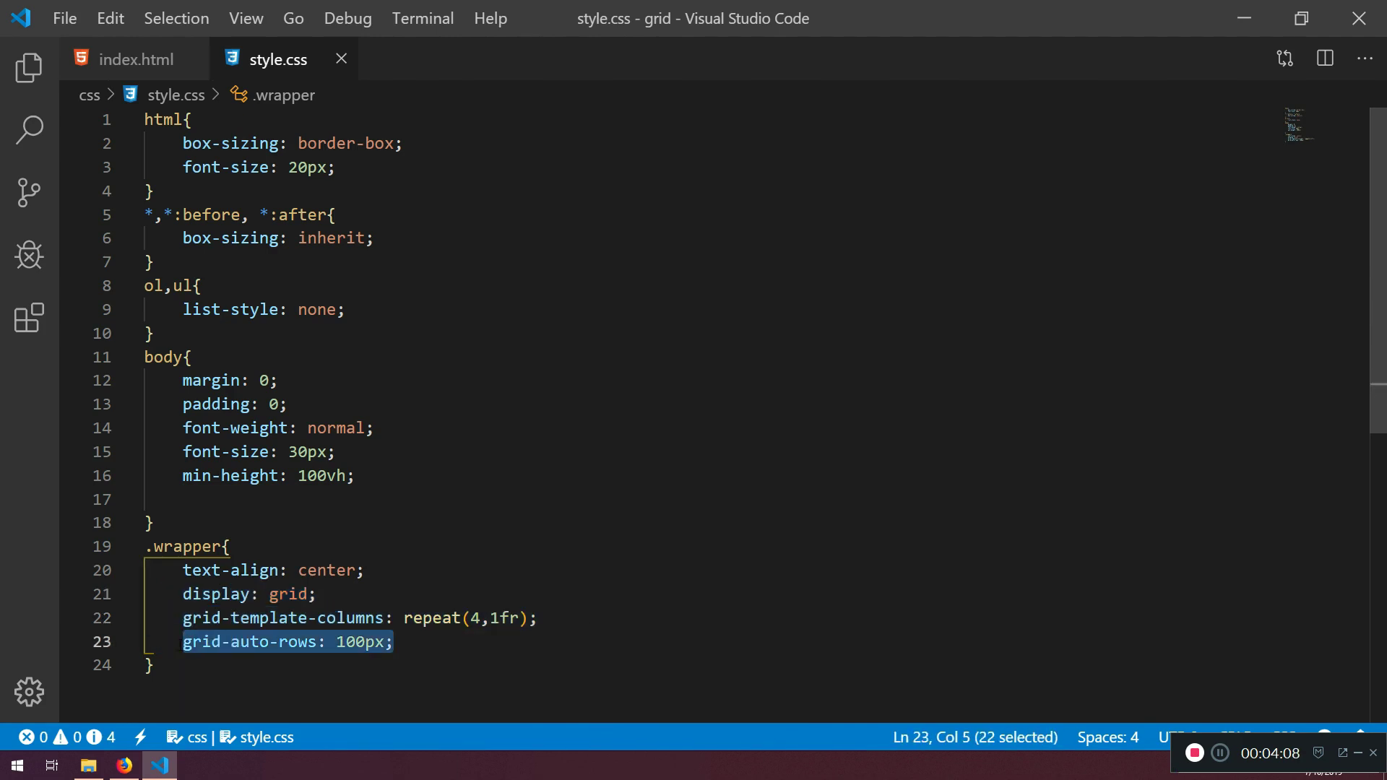
# Step: Comment out grid-auto-rows: 100px, reload, and toggle 'Extend lines infinitely' on and off
pyautogui.press('ctrl+/')
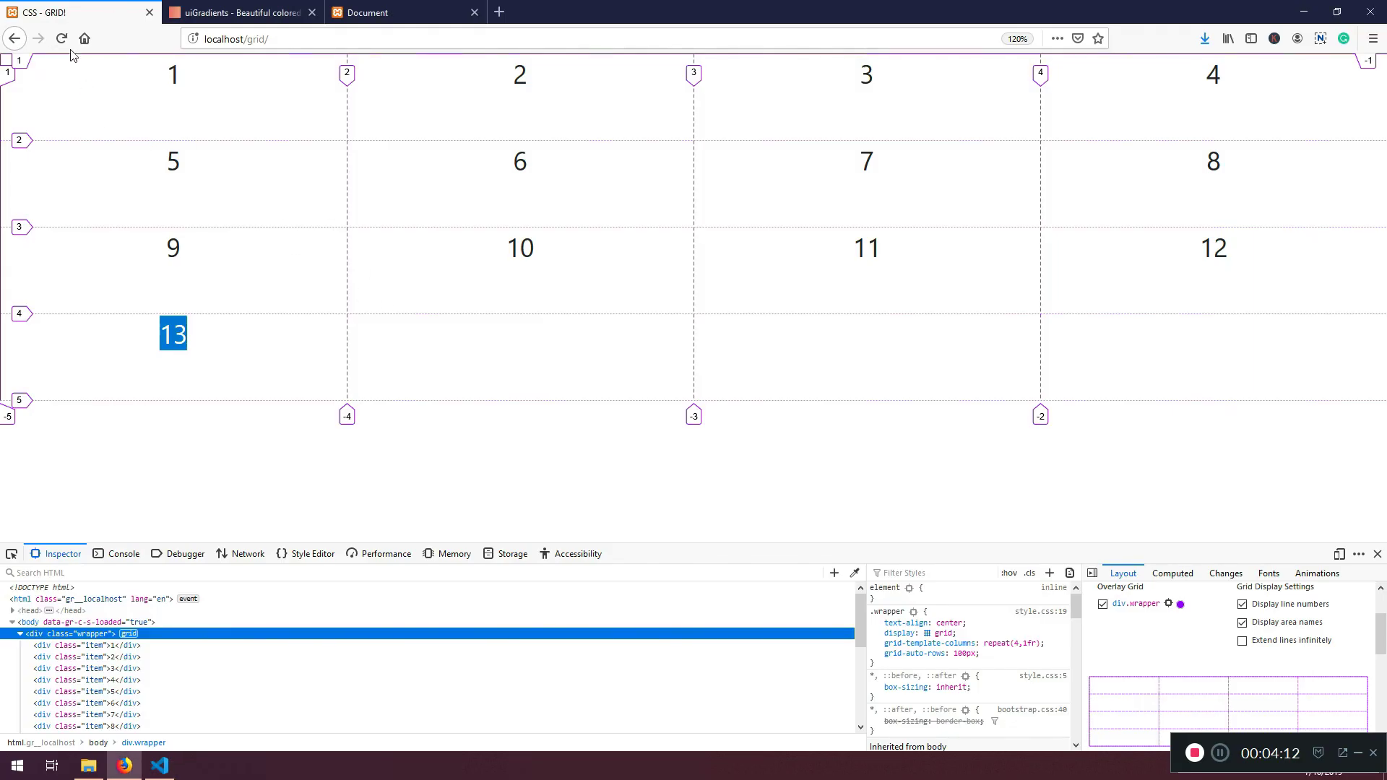
pyautogui.click(877, 654)
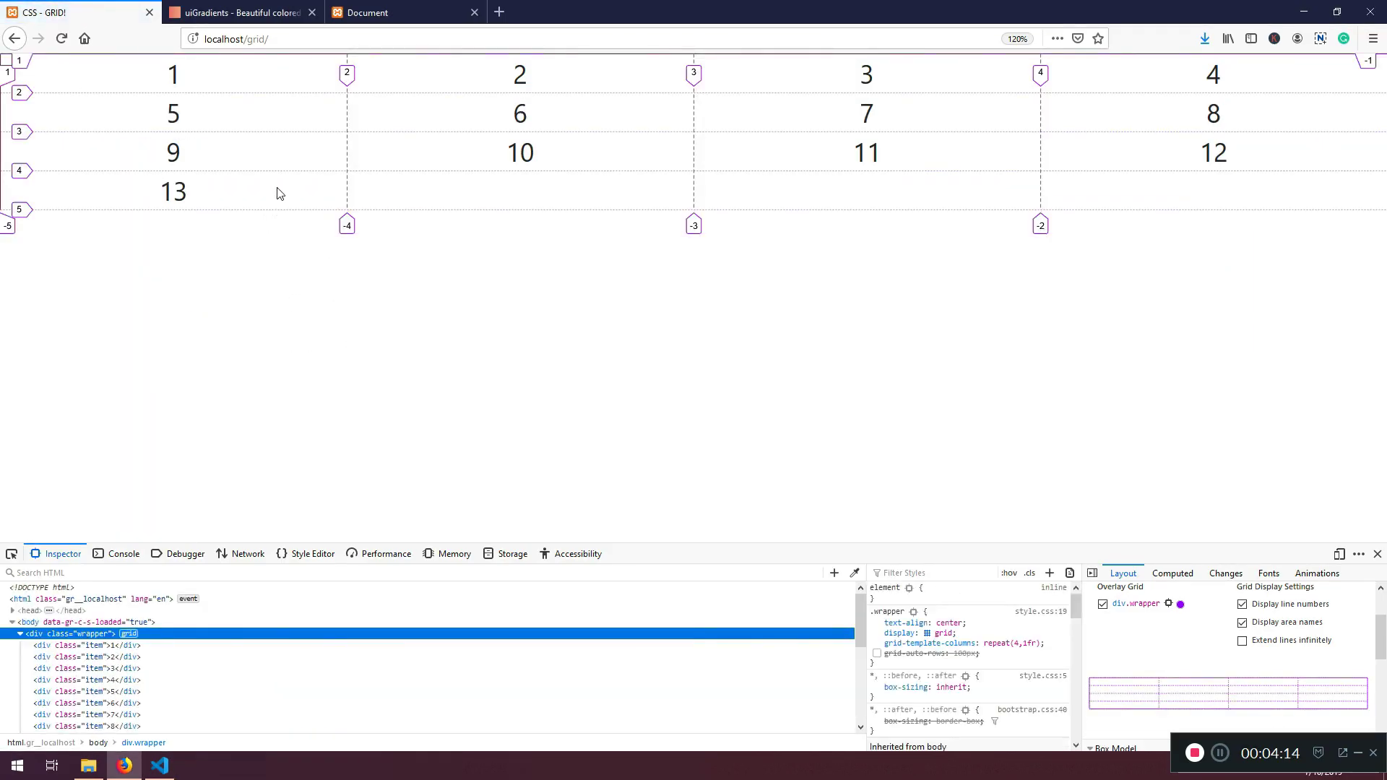
pyautogui.moveTo(113, 84)
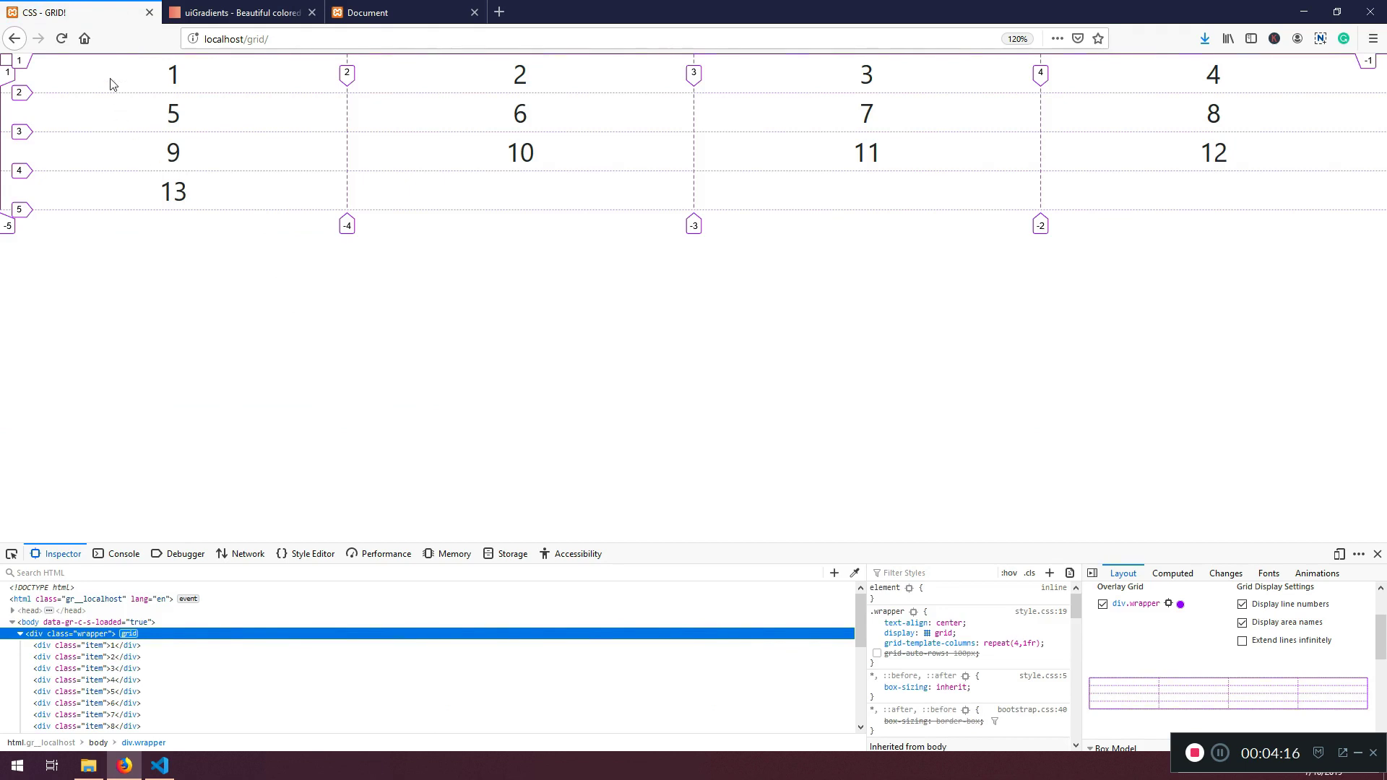
pyautogui.moveTo(815, 599)
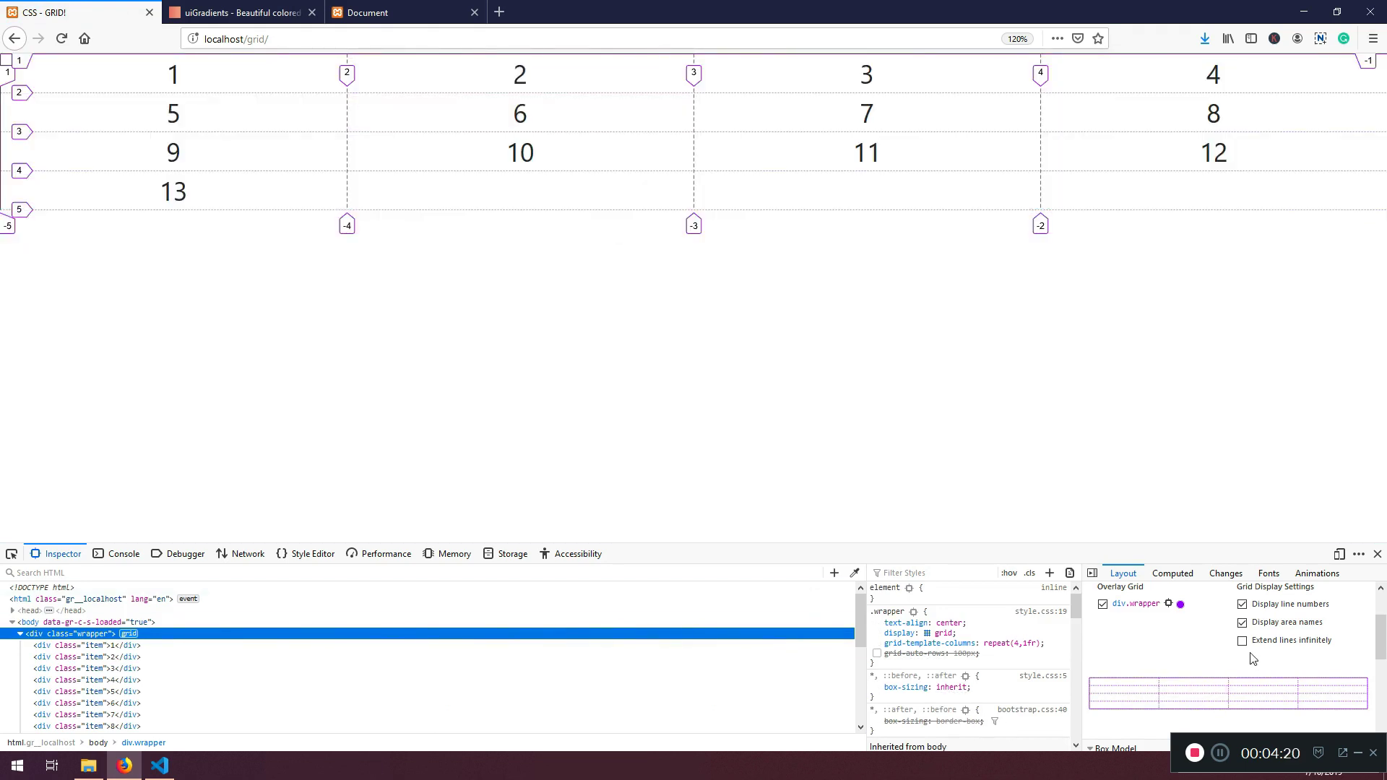
pyautogui.click(1242, 641)
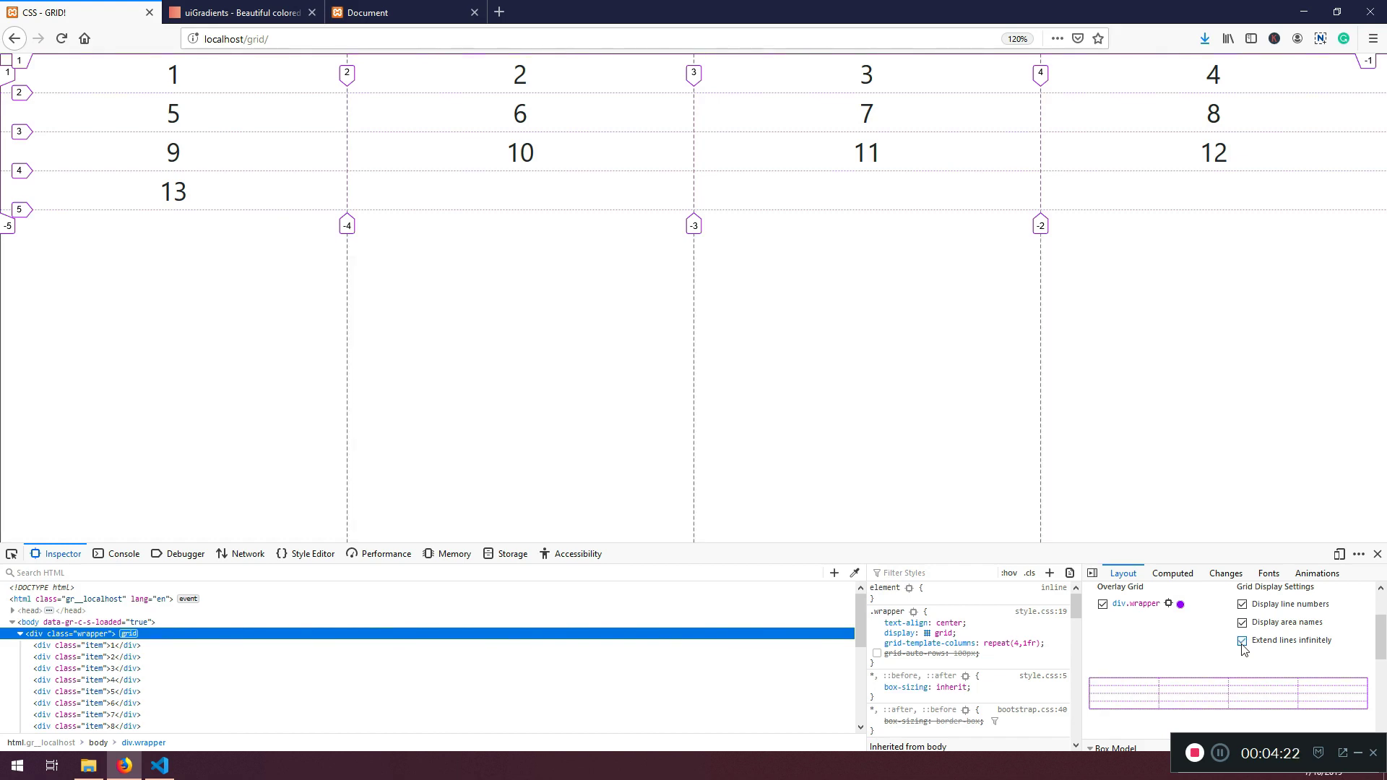
pyautogui.click(1242, 641)
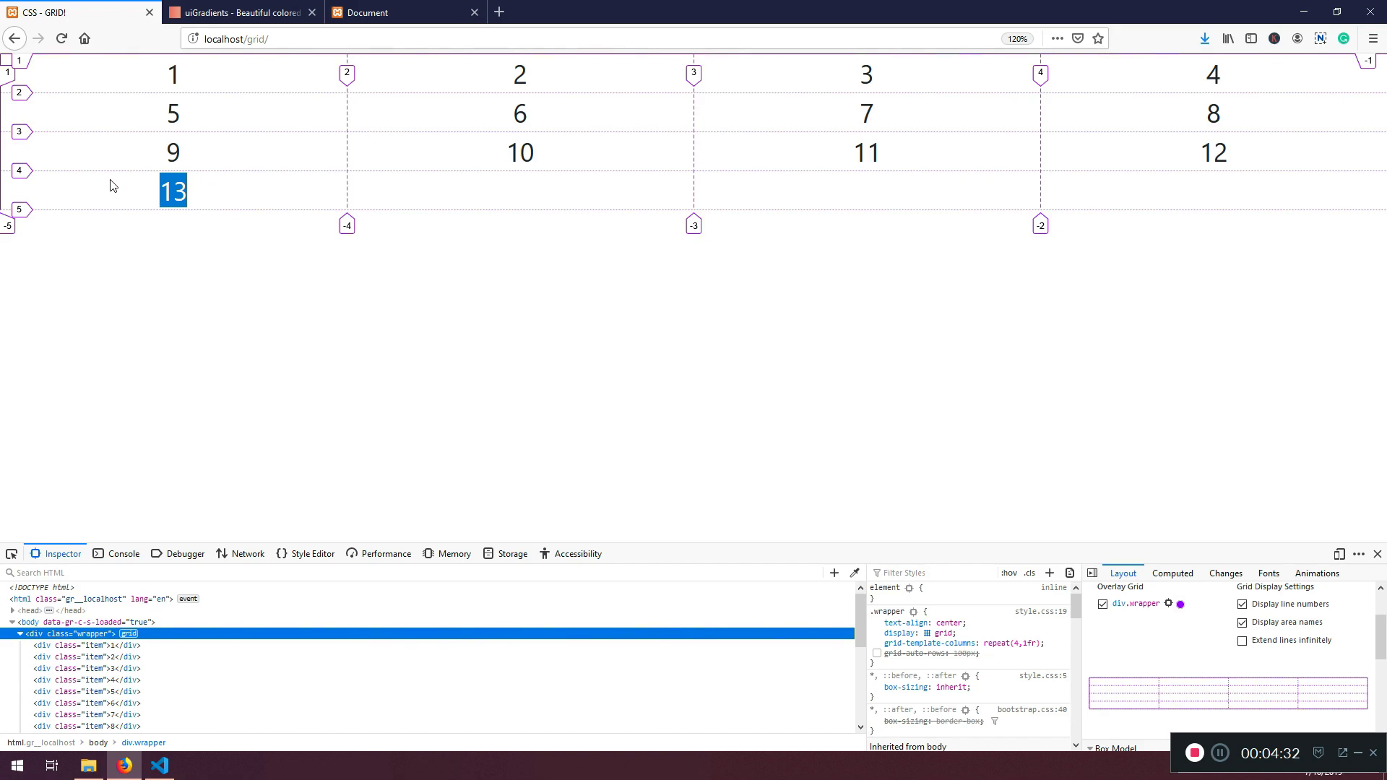
pyautogui.moveTo(239, 164)
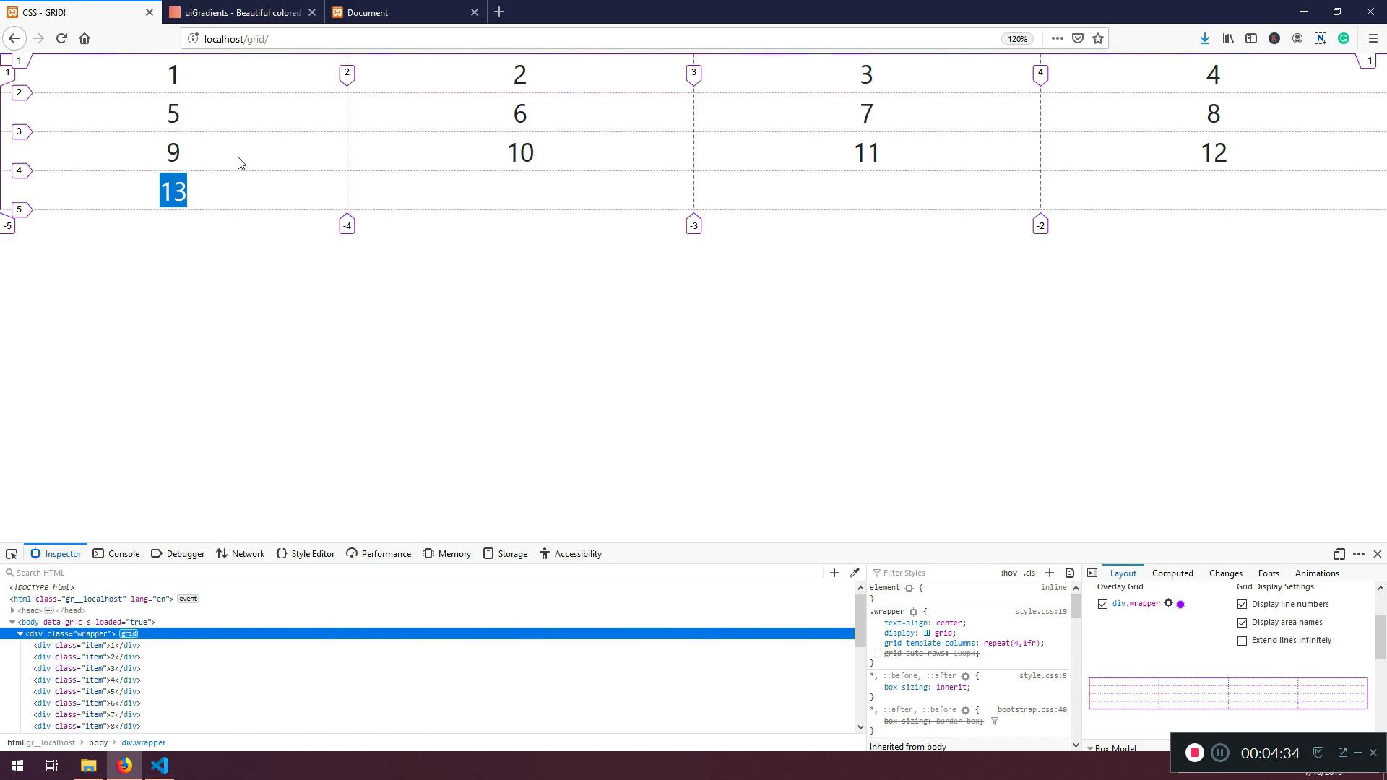
pyautogui.moveTo(226, 200)
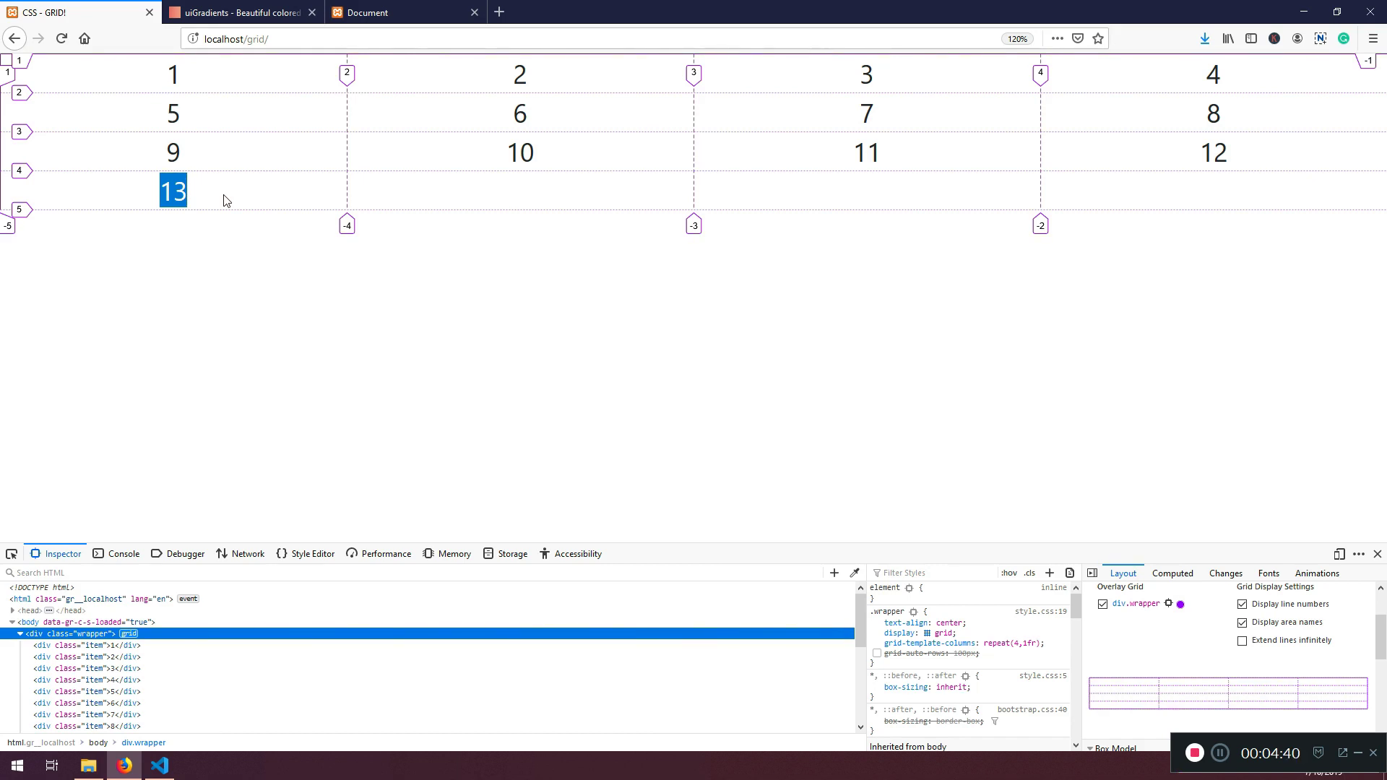
pyautogui.moveTo(221, 154)
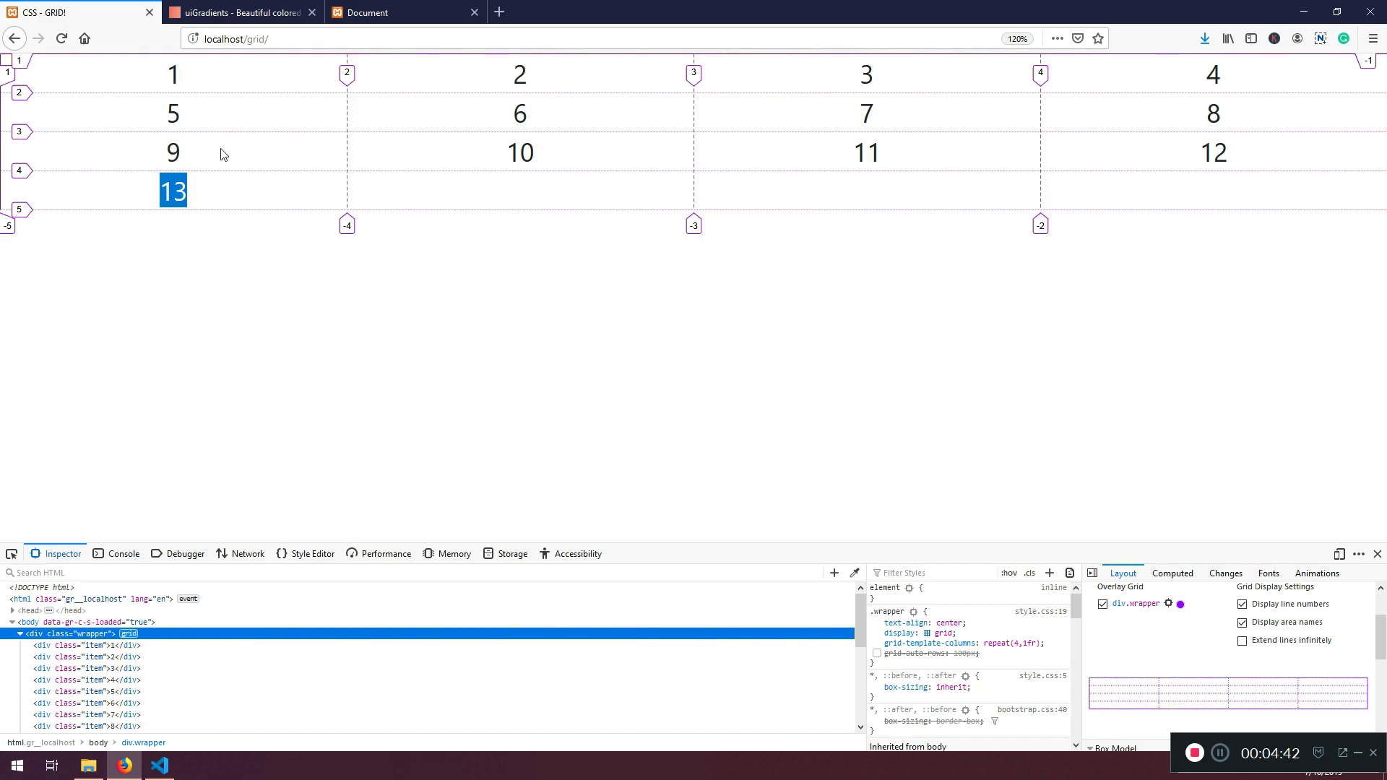
pyautogui.click(158, 765)
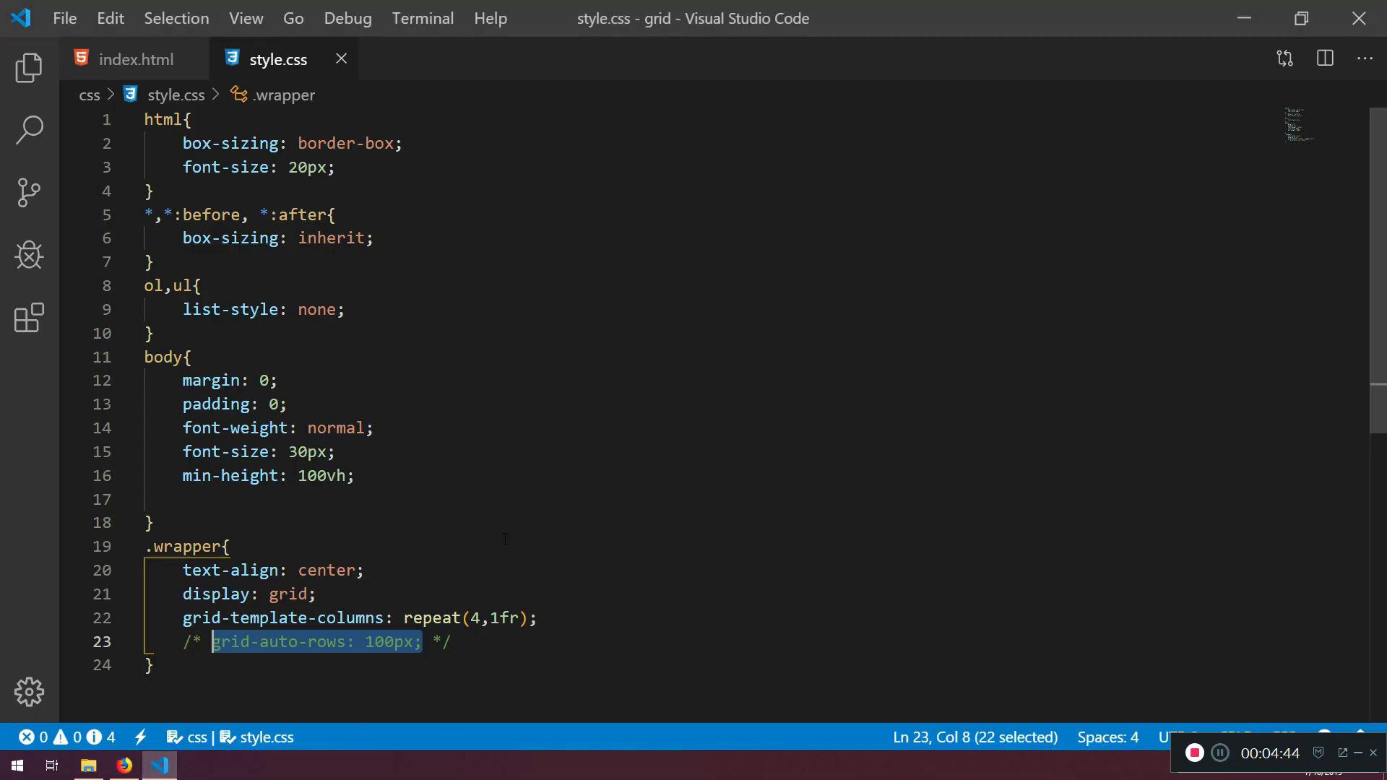
# Step: Return to the Firefox page showing the wrapper with grid-auto-rows inactive
pyautogui.click(137, 59)
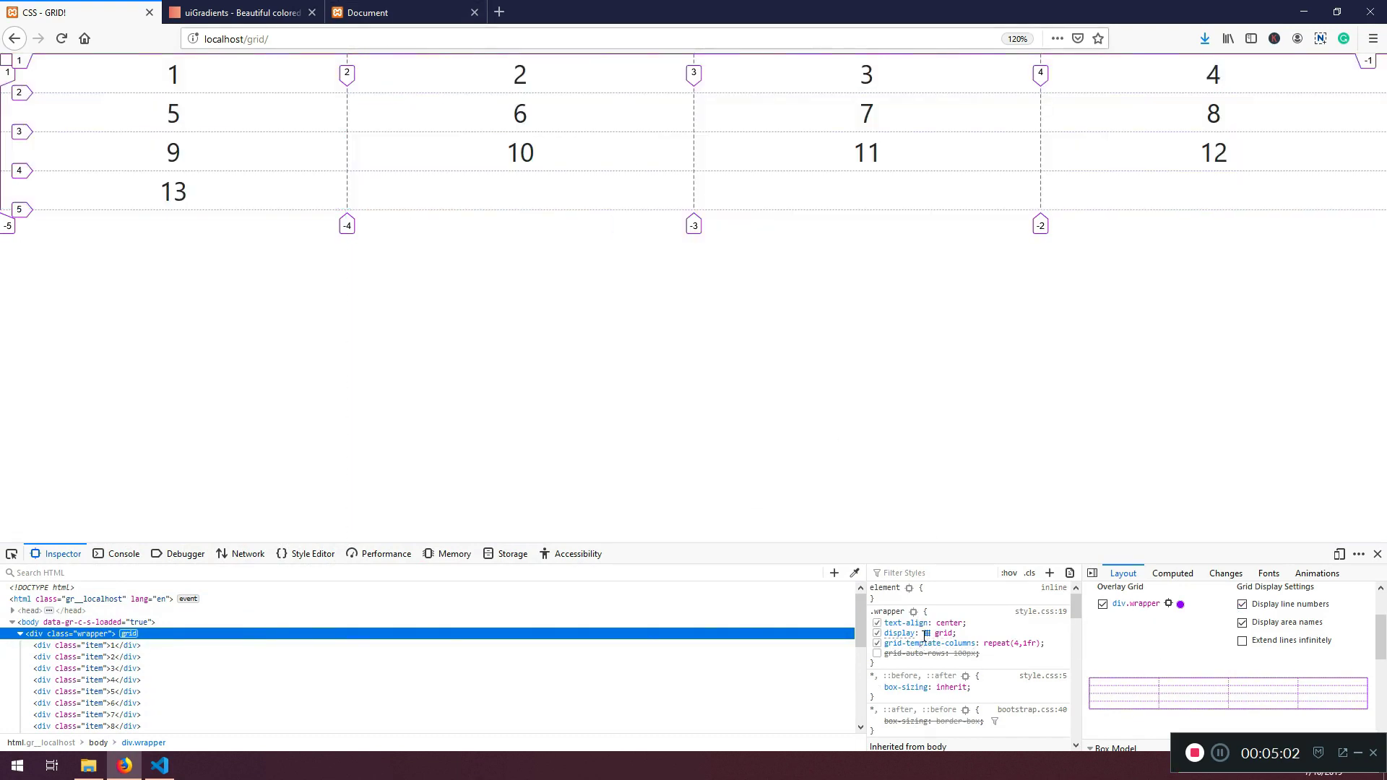
# Step: Toggle the wrapper's display: grid off and on, restore the grid overlay, and re-enable grid-auto-rows: 100px
pyautogui.click(877, 634)
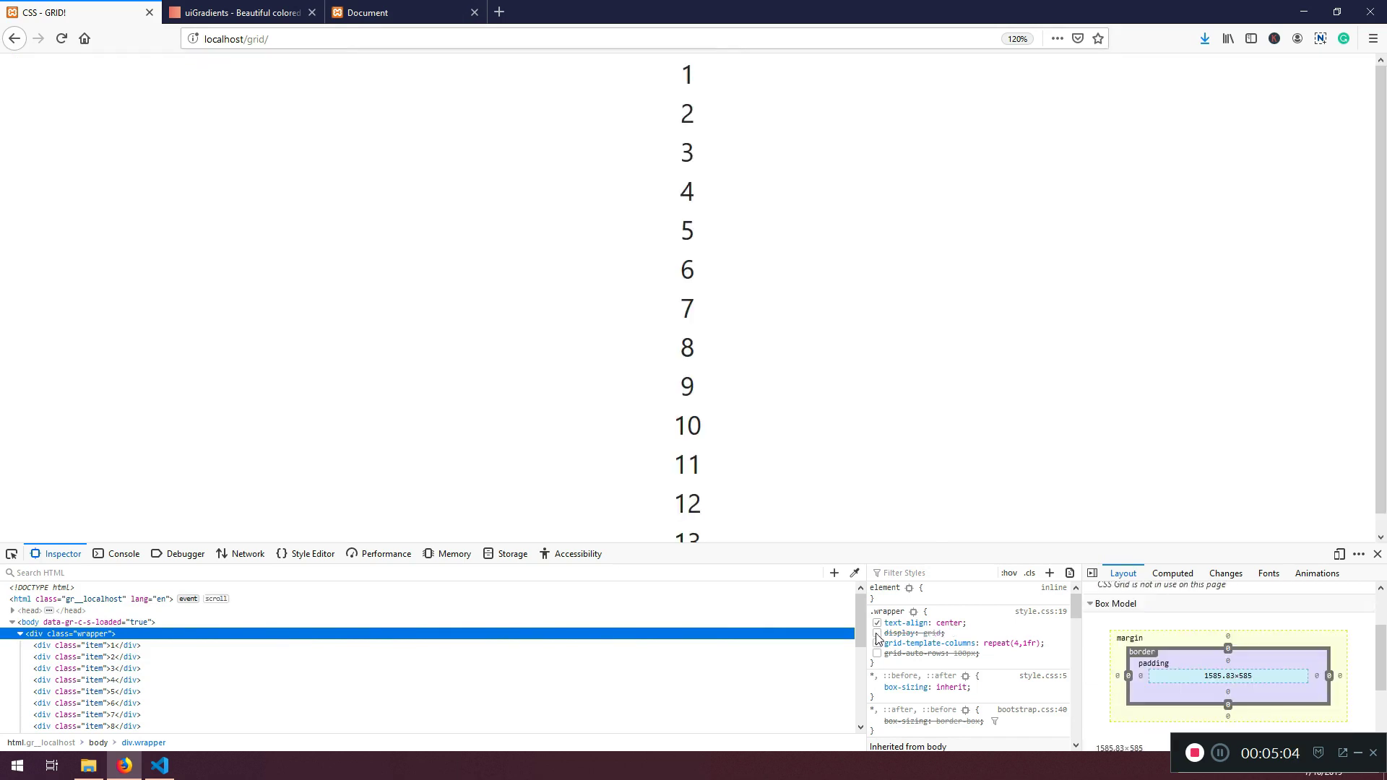
pyautogui.click(877, 638)
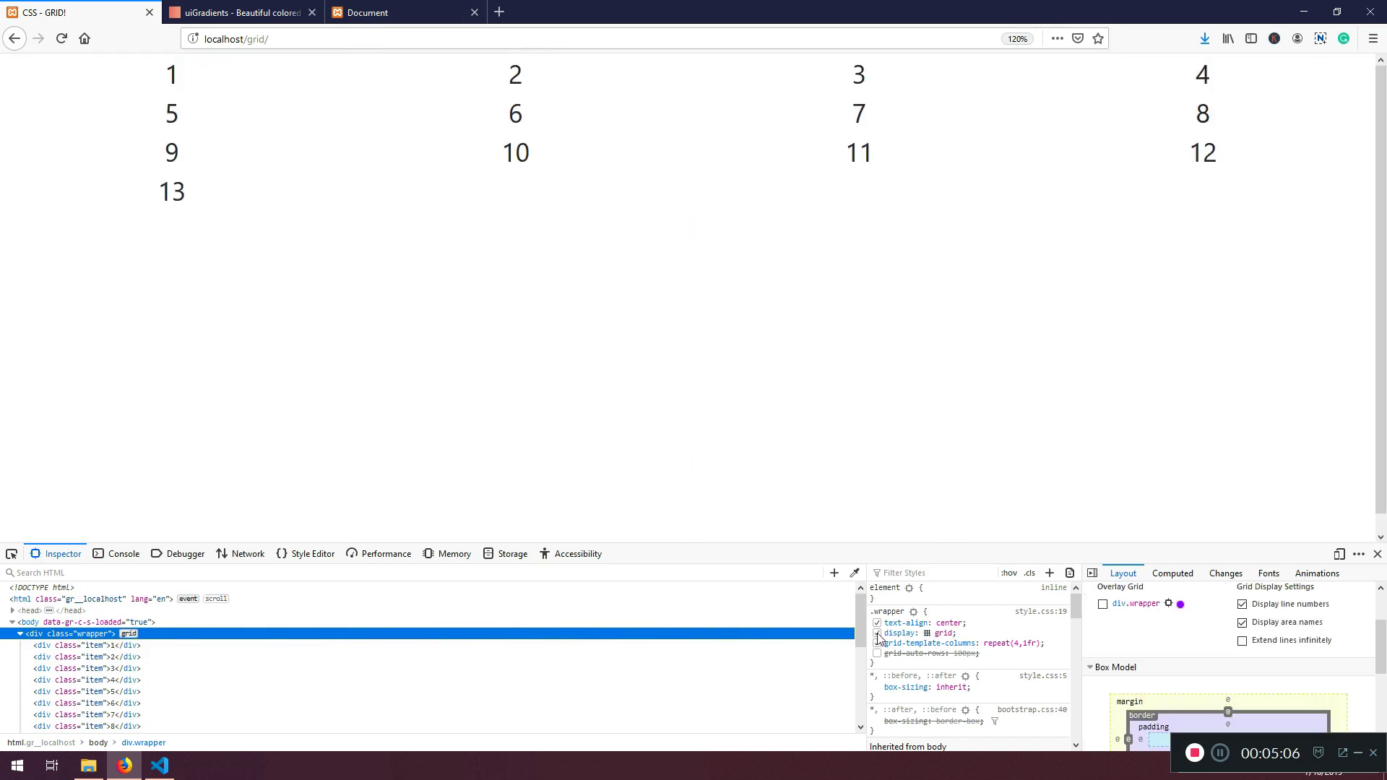
pyautogui.click(877, 644)
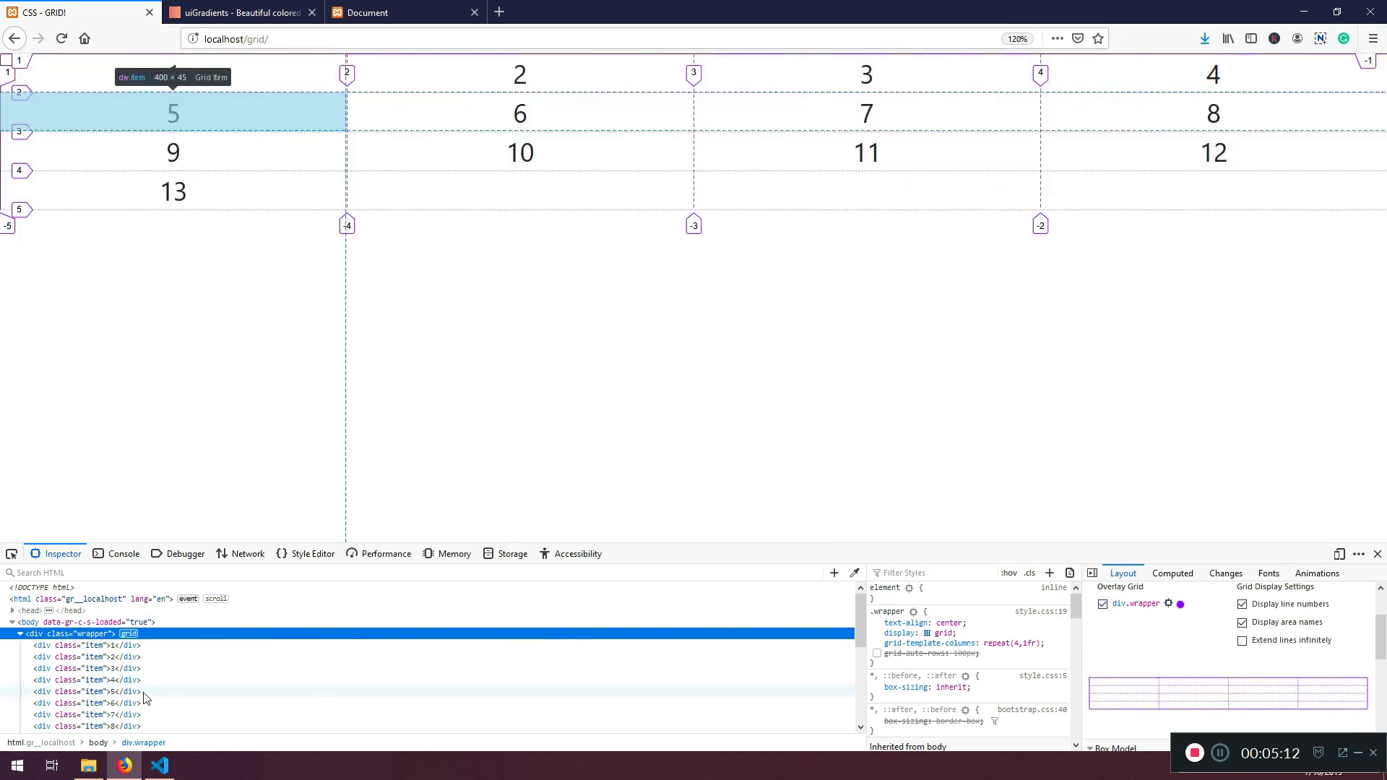
pyautogui.click(158, 765)
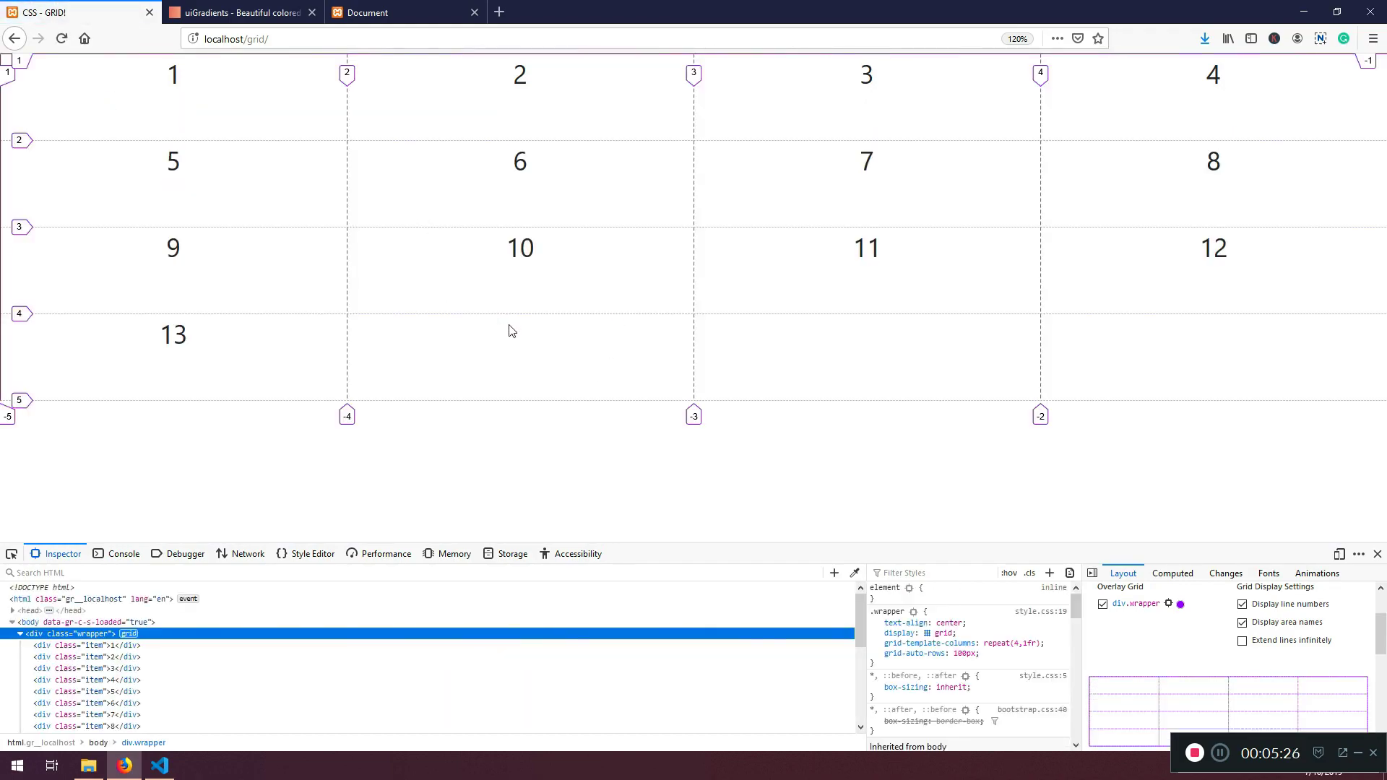
# Step: Set grid-auto-rows to 50px in the stylesheet, then go to Firefox to reload
pyautogui.click(159, 766)
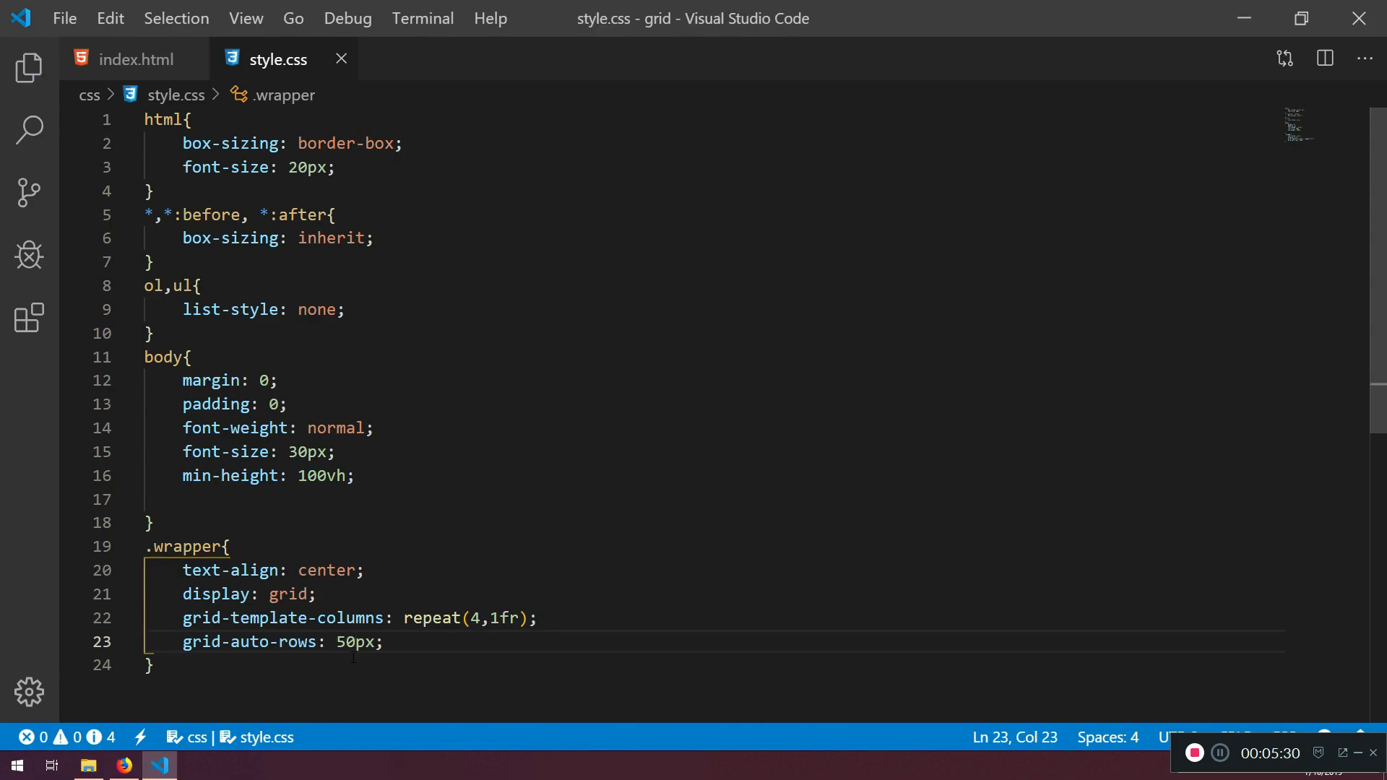
pyautogui.click(123, 765)
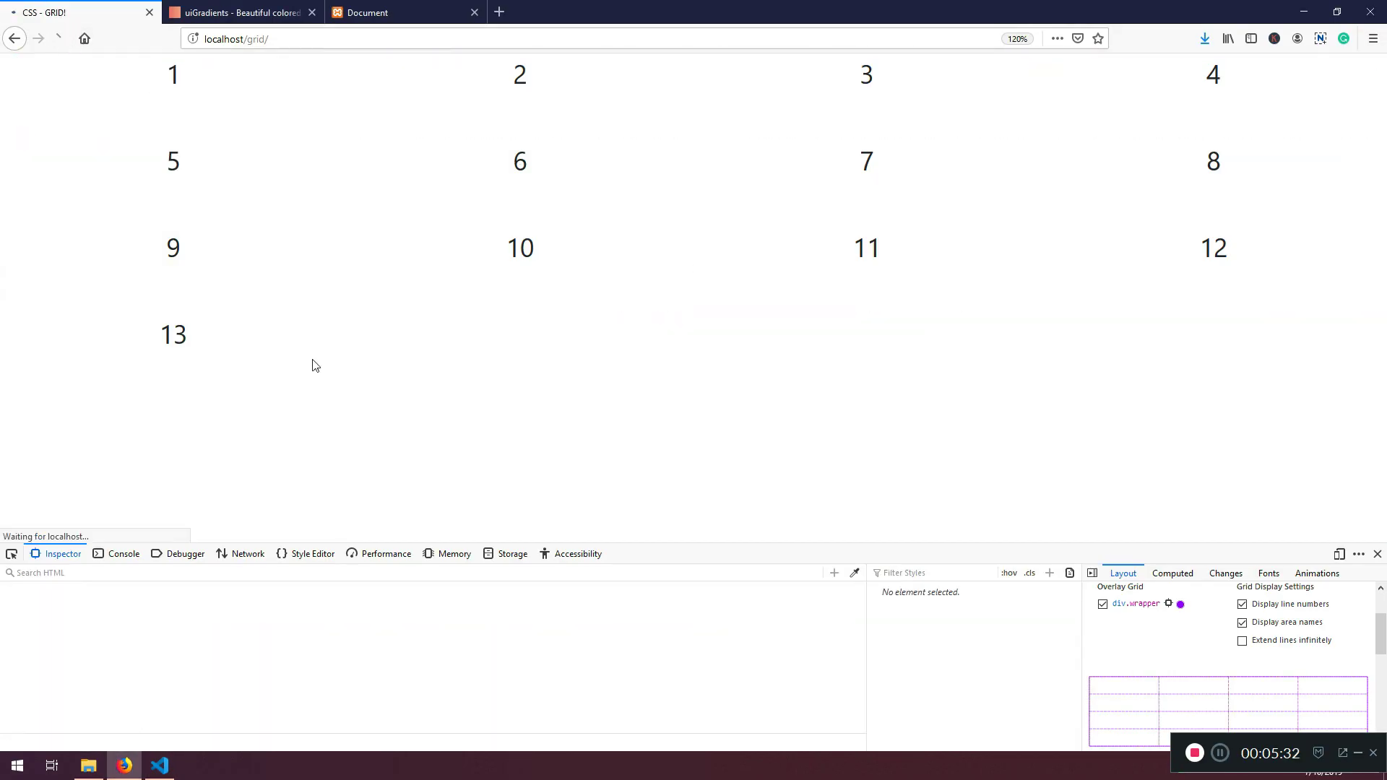